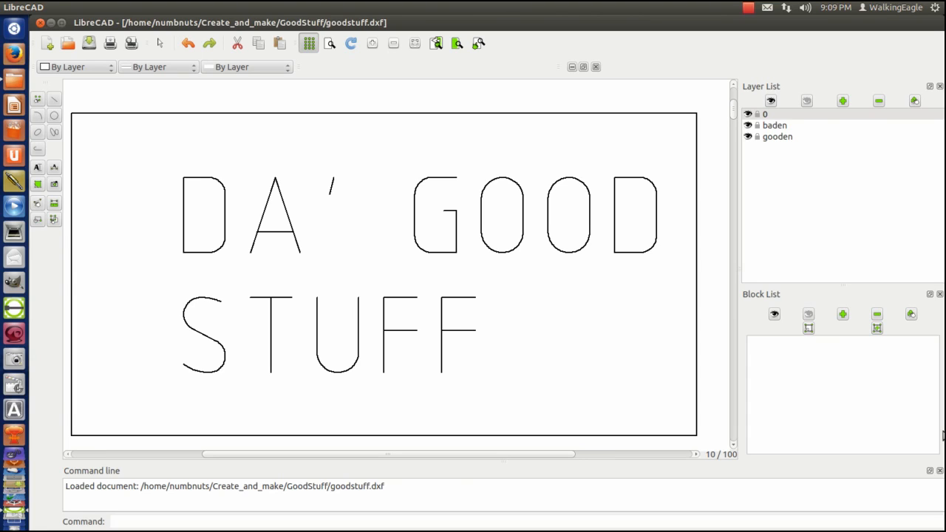
mouse_move(353, 353)
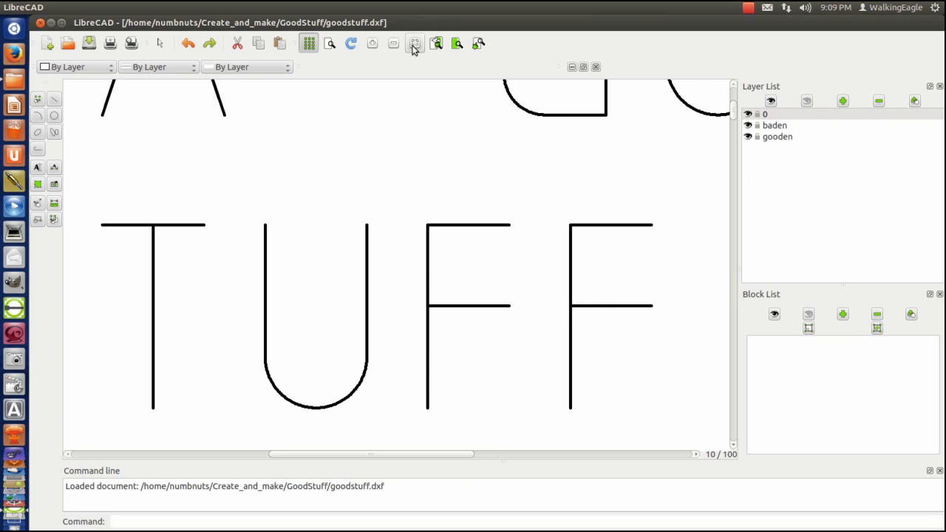
mouse_move(414, 44)
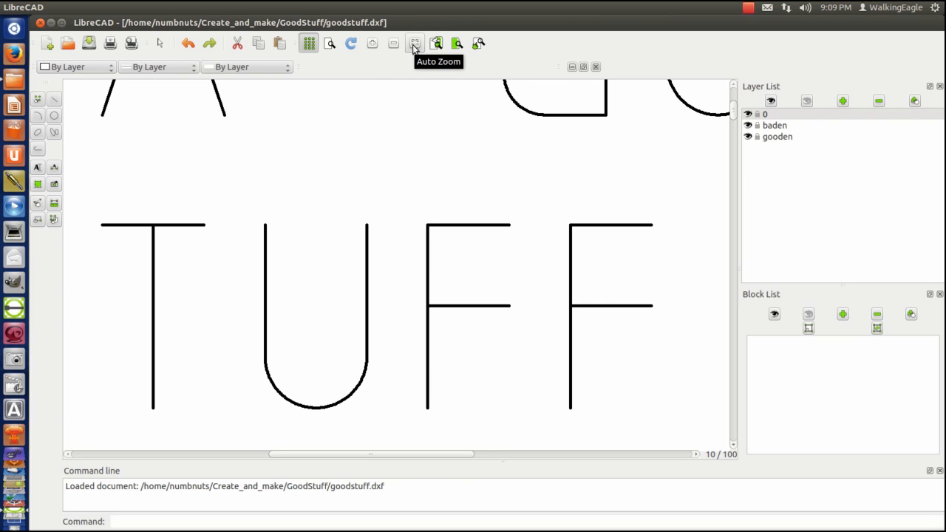
Auto-zoom to show the bordered lettering and the stray line far below.
left_click(415, 42)
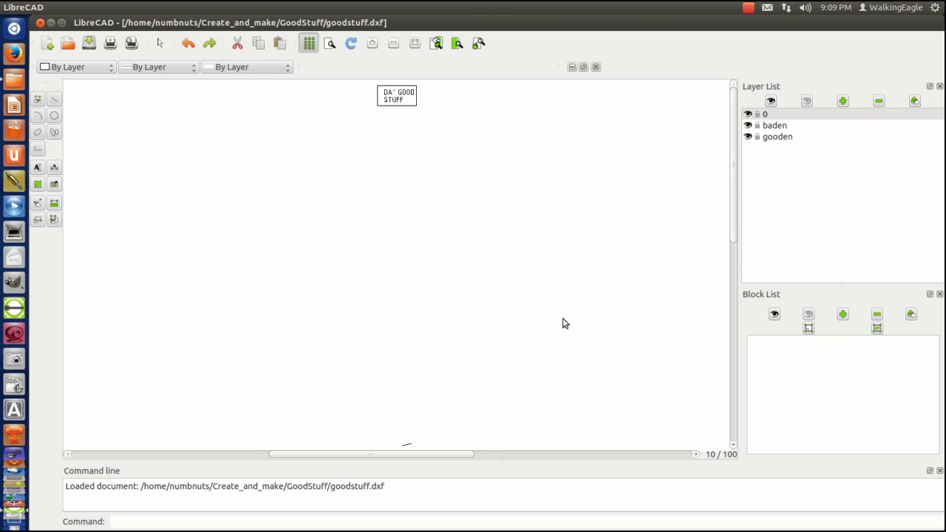
mouse_move(453, 96)
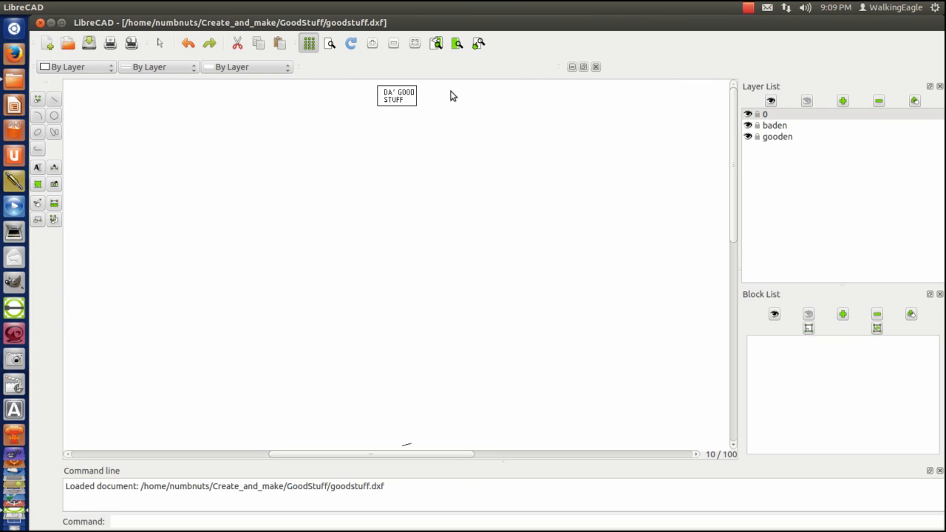
mouse_move(434, 149)
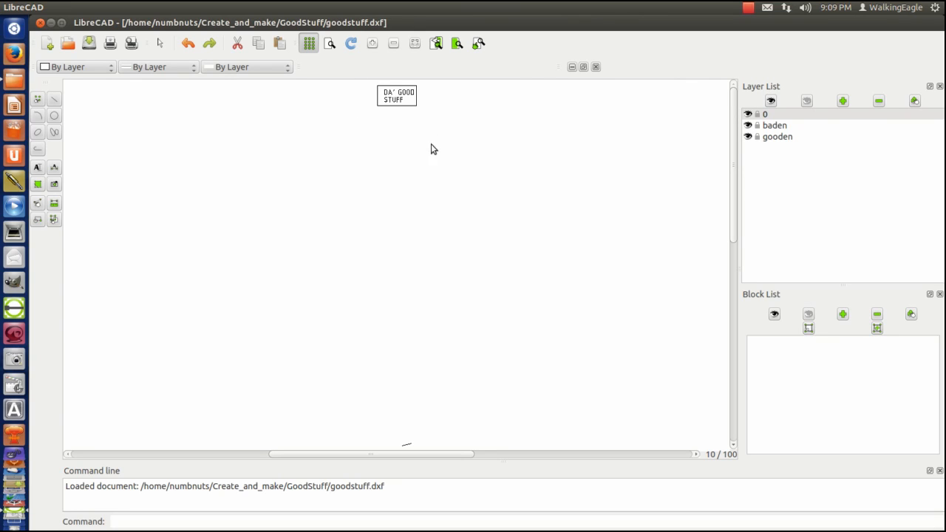
mouse_move(261, 173)
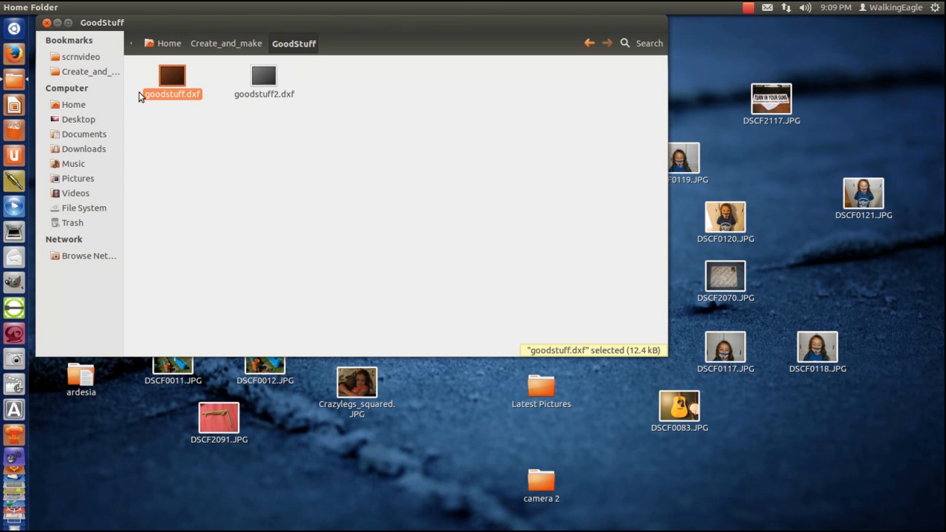
Open goodstuff.dxf from the GoodStuff folder in LibreCAD.
double_click(171, 76)
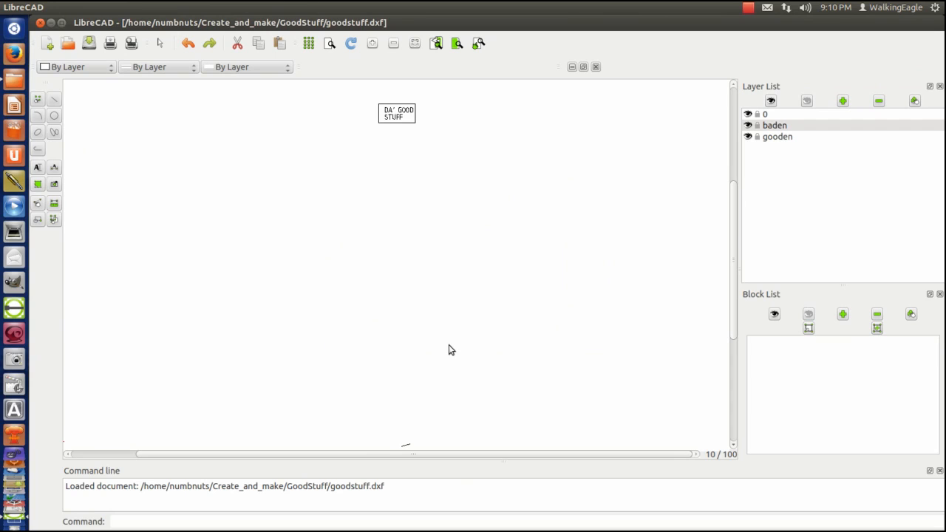
mouse_move(487, 122)
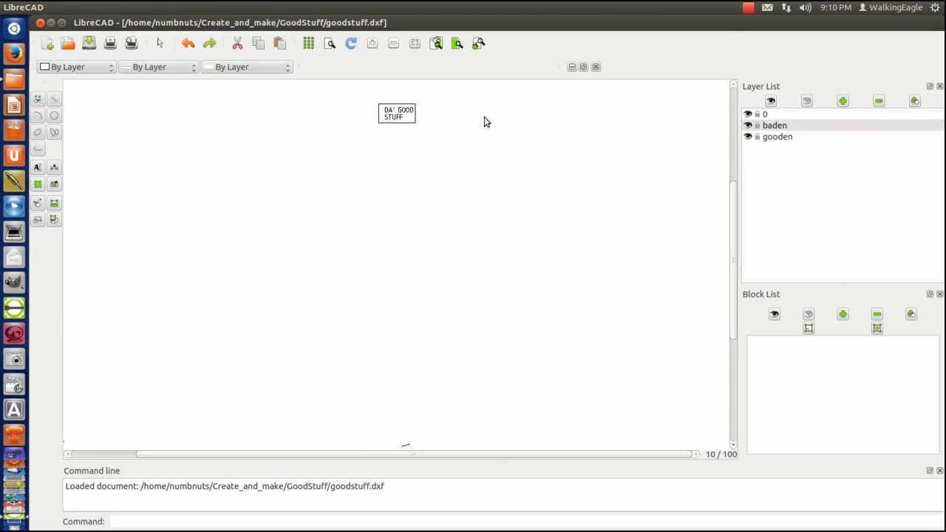
mouse_move(372, 141)
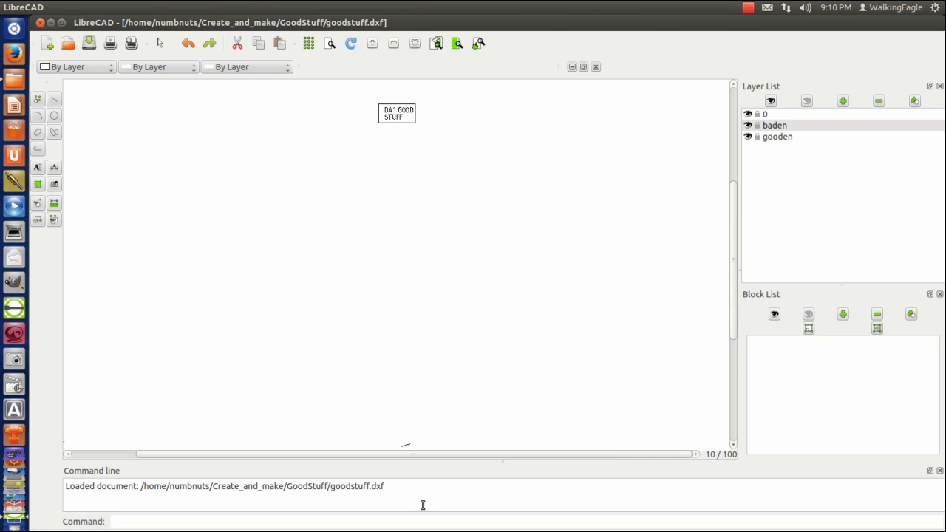
mouse_move(405, 453)
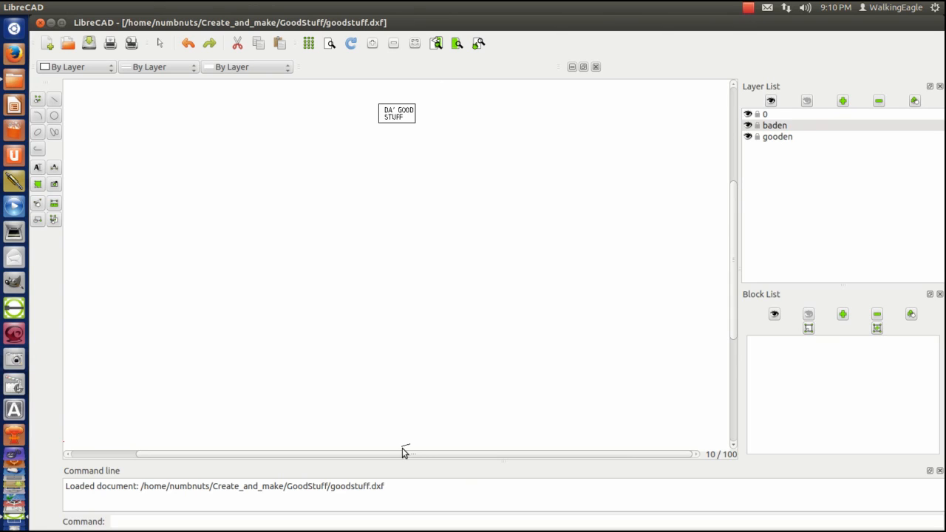
mouse_move(404, 450)
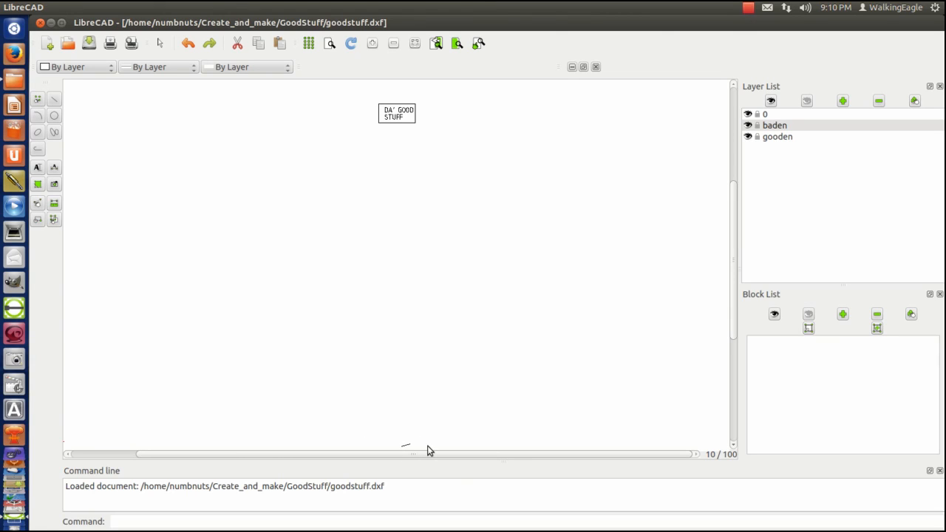
mouse_move(431, 454)
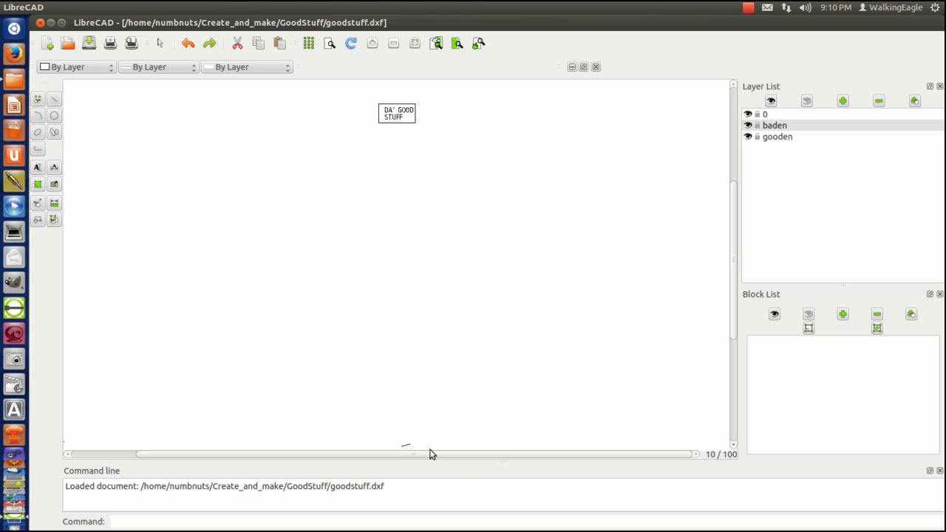
mouse_move(728, 444)
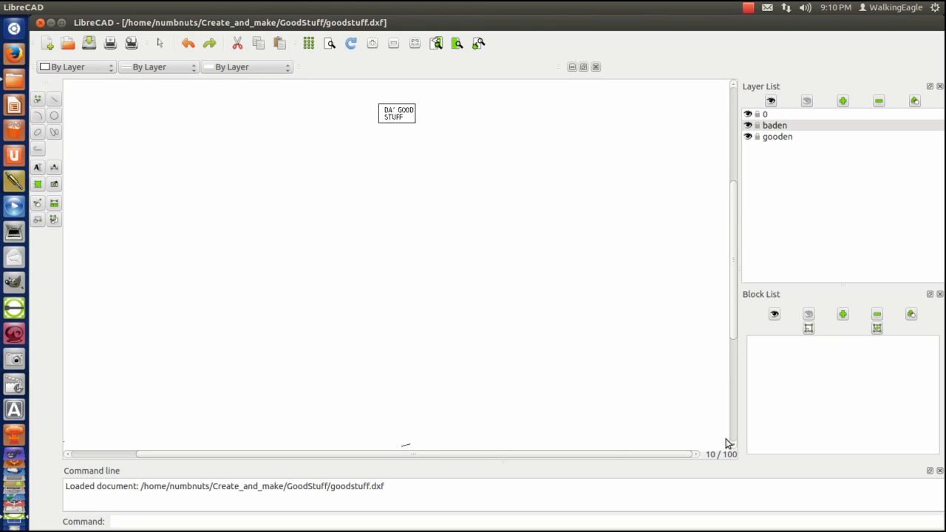
mouse_move(76, 93)
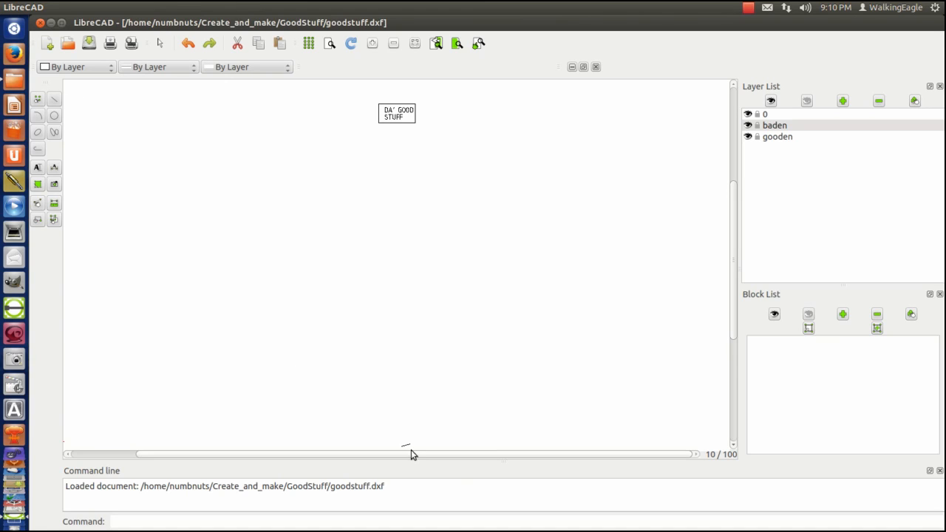
mouse_move(76, 128)
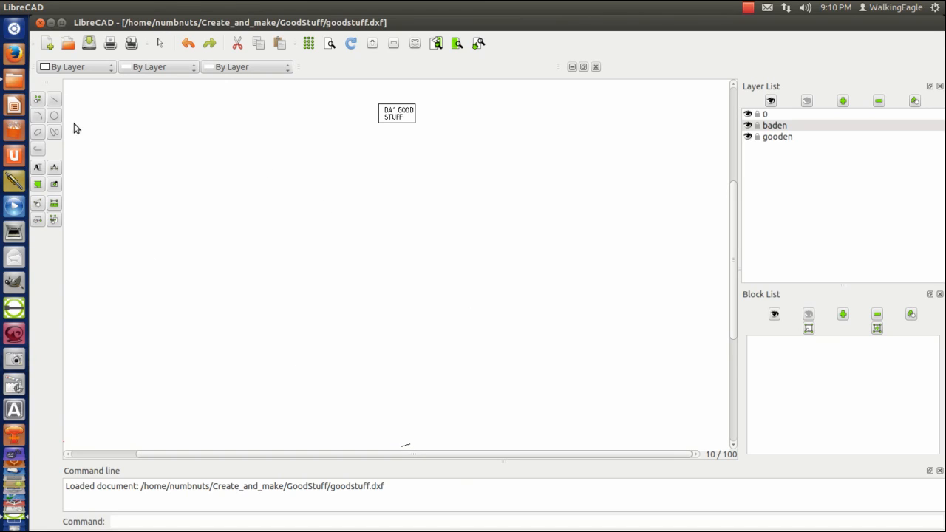
mouse_move(38, 212)
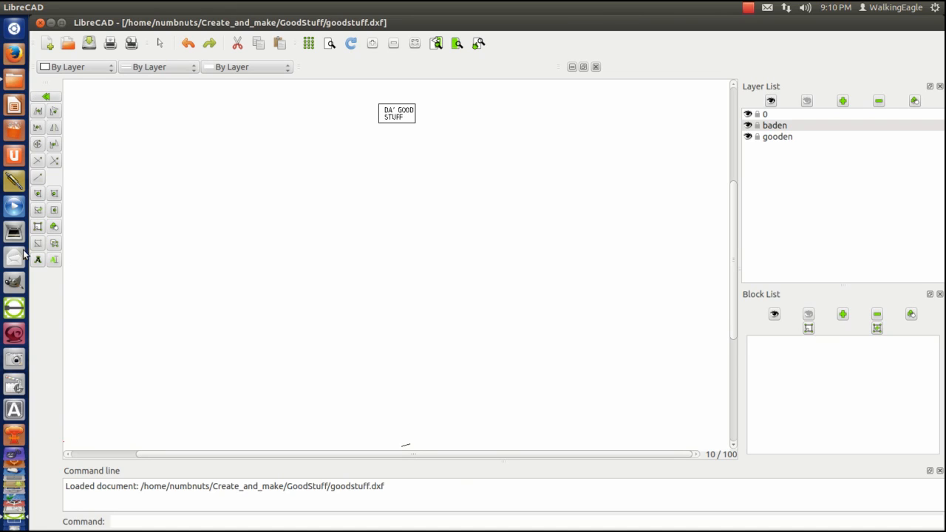
mouse_move(132, 289)
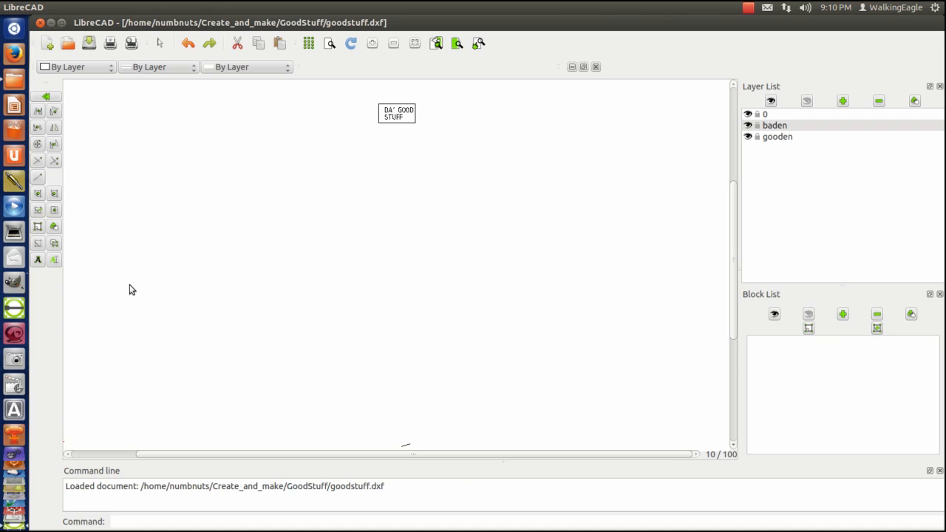
mouse_move(39, 250)
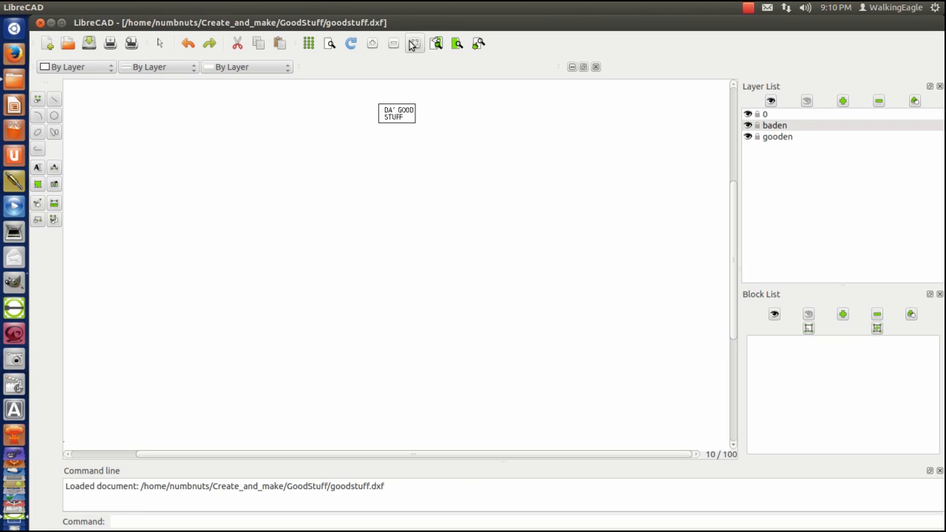
Auto-zoom the goodstuff drawing to fit the whole view again.
left_click(414, 43)
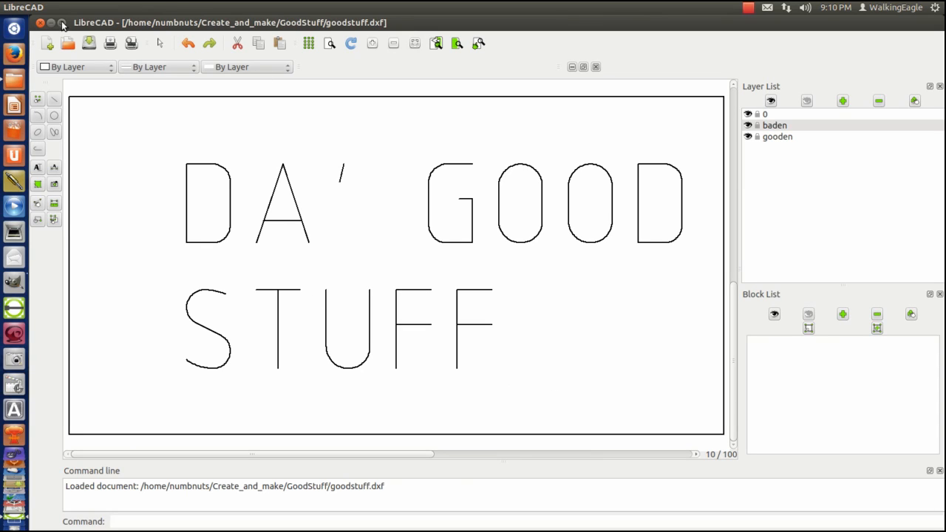
mouse_move(133, 70)
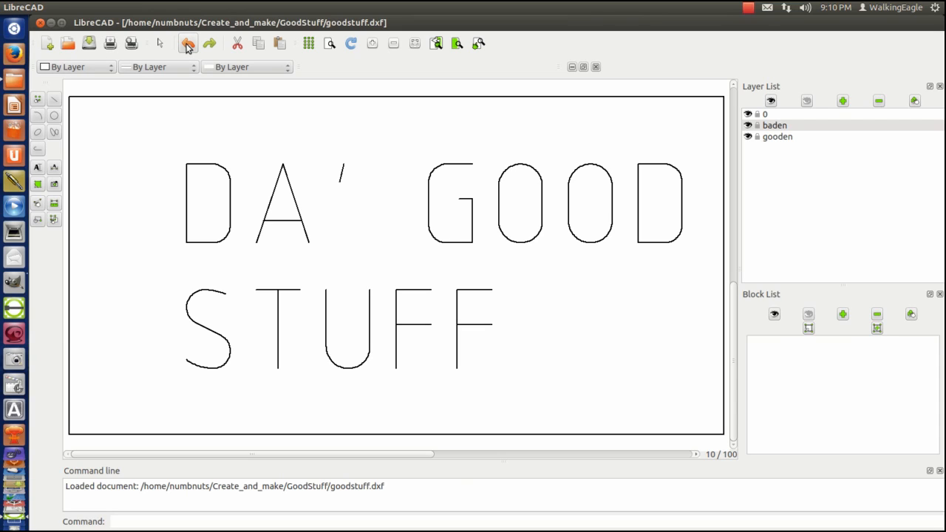
left_click(188, 44)
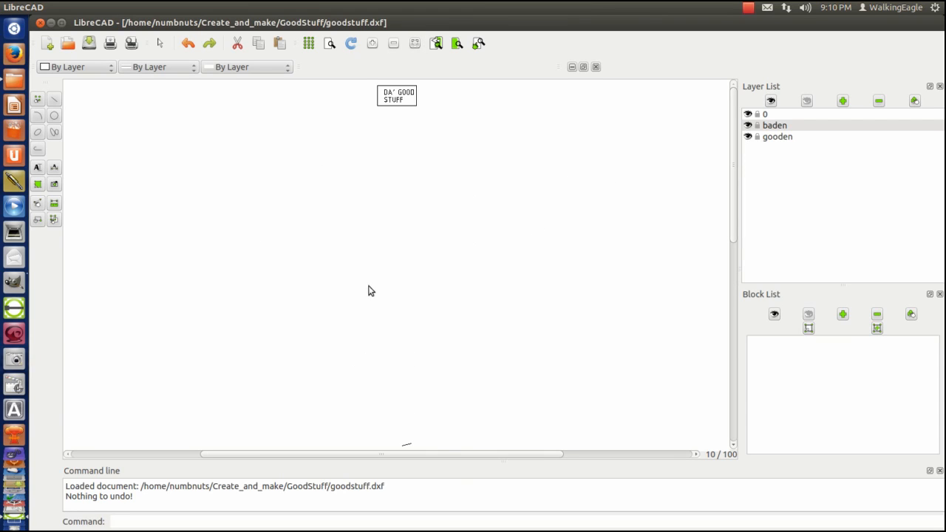
mouse_move(462, 414)
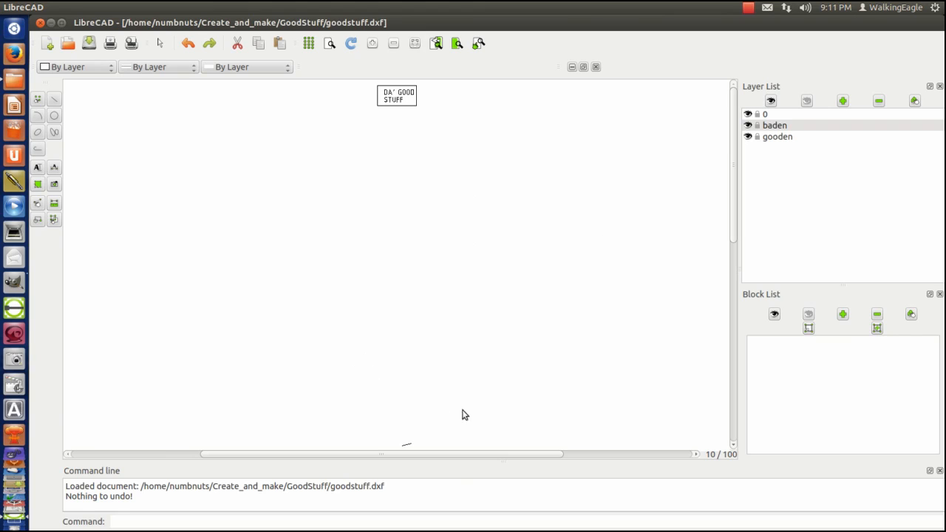
mouse_move(524, 440)
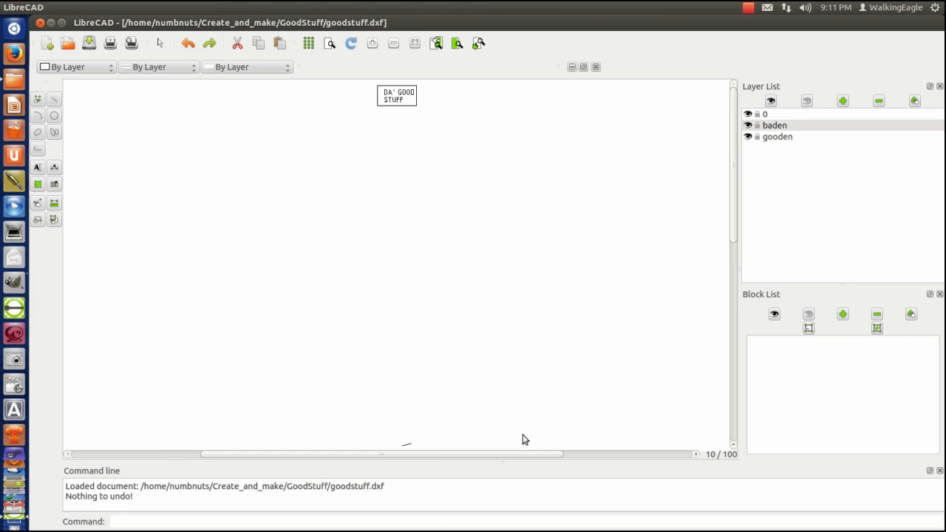
mouse_move(512, 331)
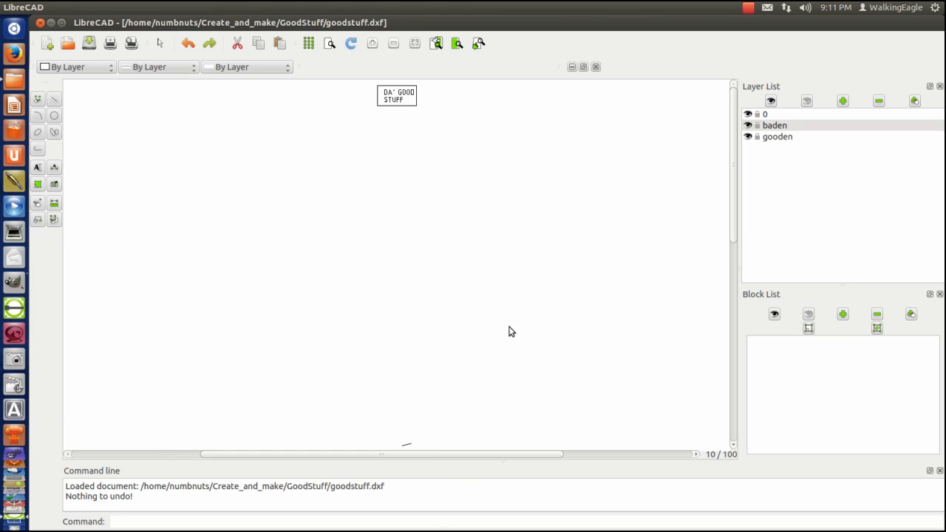
mouse_move(499, 197)
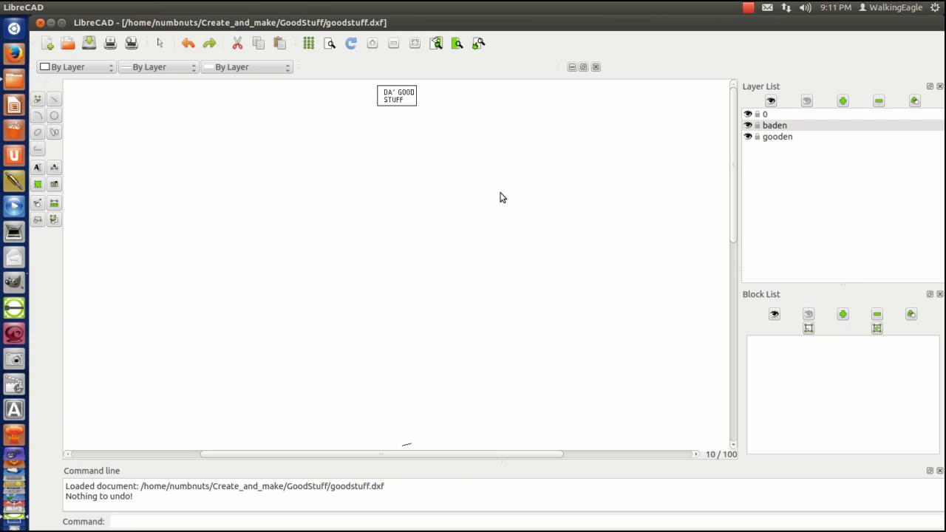
mouse_move(519, 174)
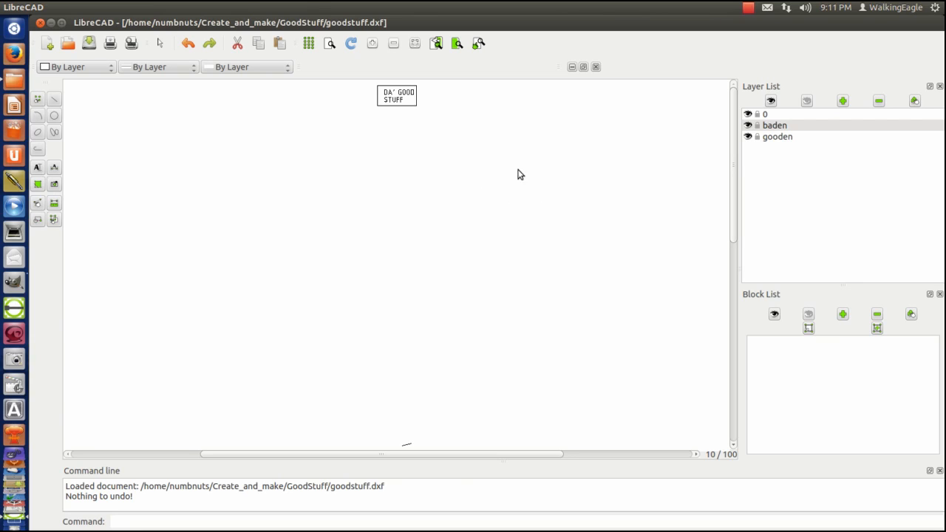
mouse_move(356, 79)
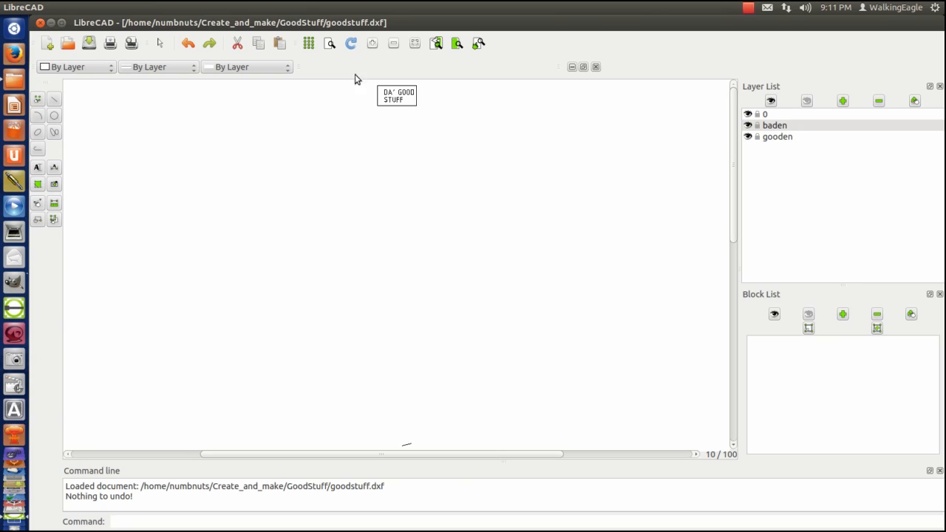
mouse_move(433, 112)
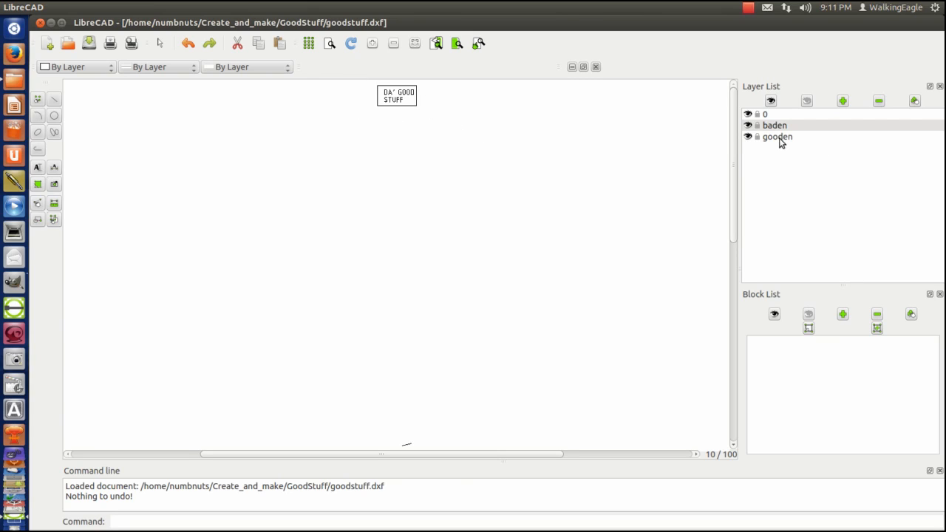
Select gooden in the Layer List as the active layer.
left_click(776, 137)
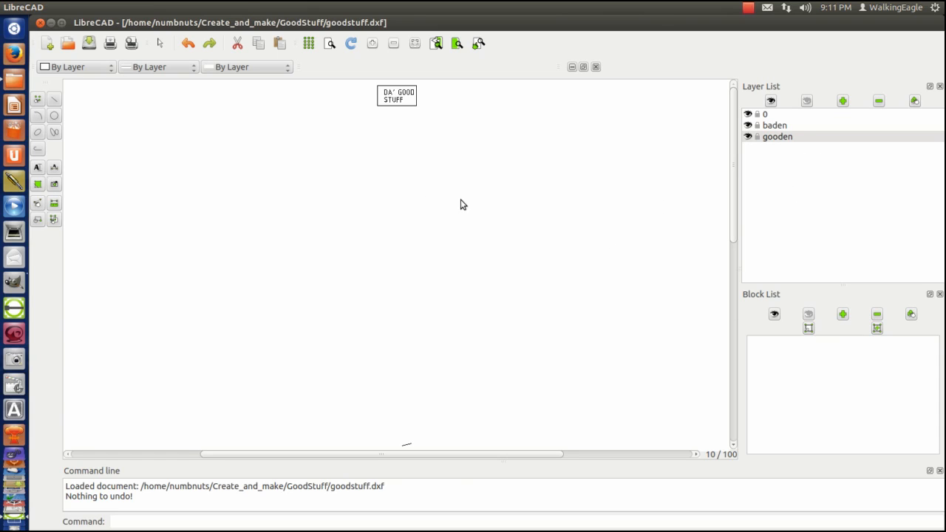
mouse_move(847, 122)
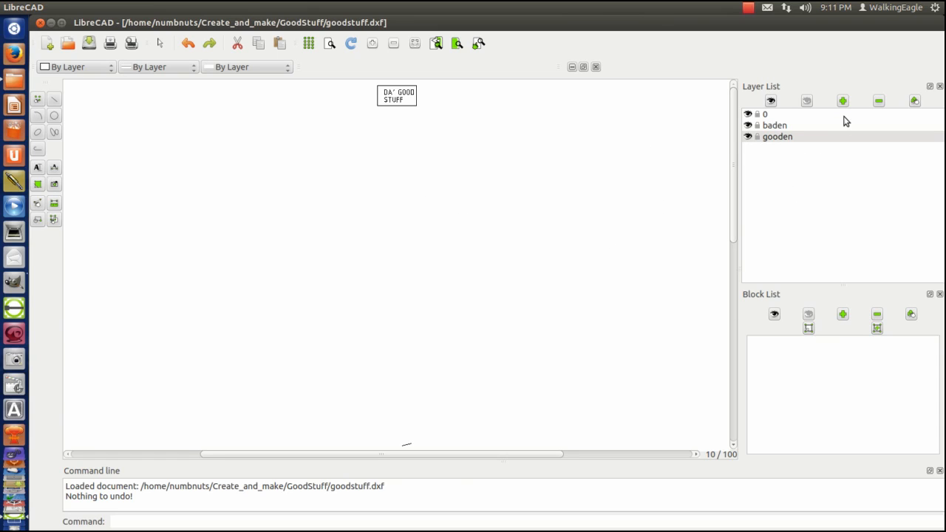
mouse_move(763, 150)
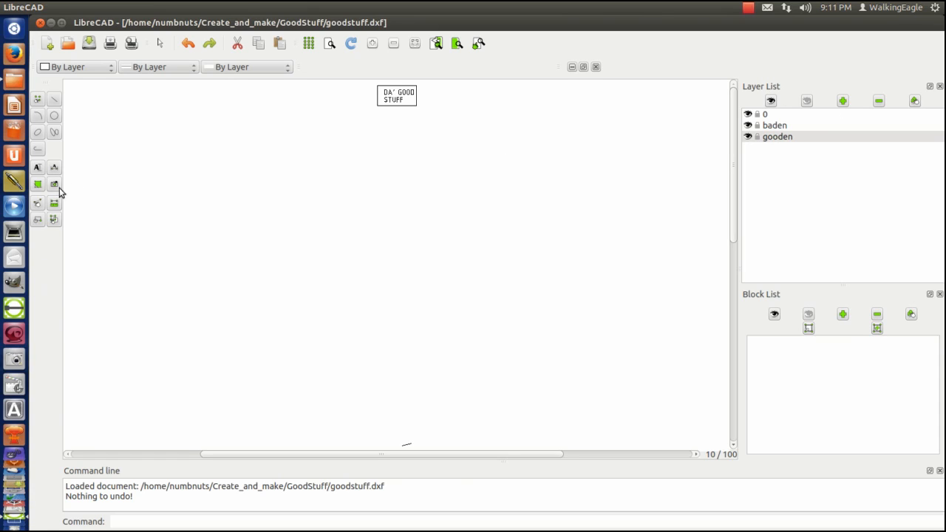
mouse_move(43, 152)
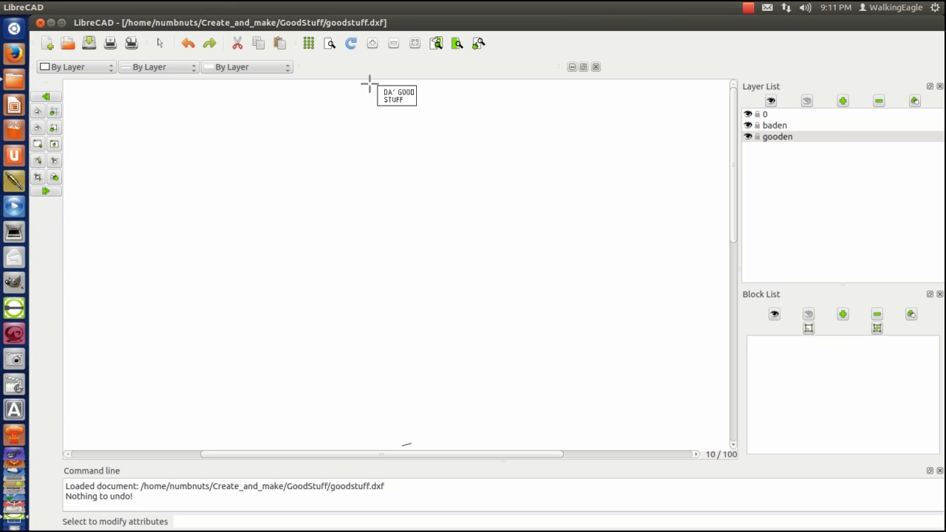
mouse_move(411, 115)
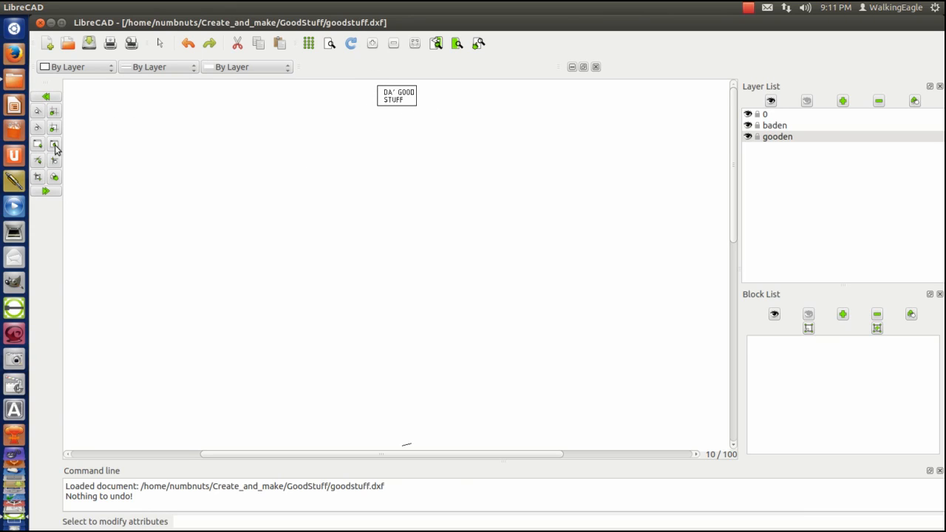
Select the bordered lettering and set its layer attribute to gooden.
left_click(54, 144)
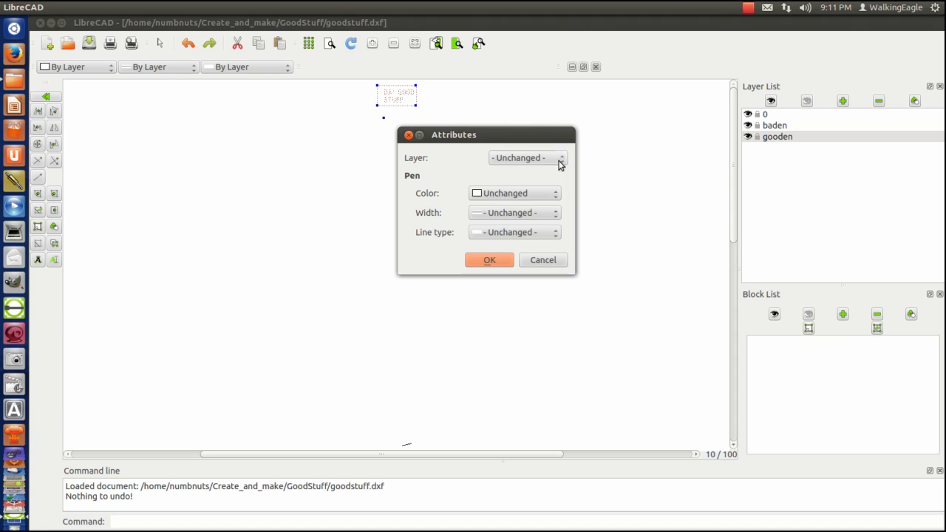
left_click(560, 158)
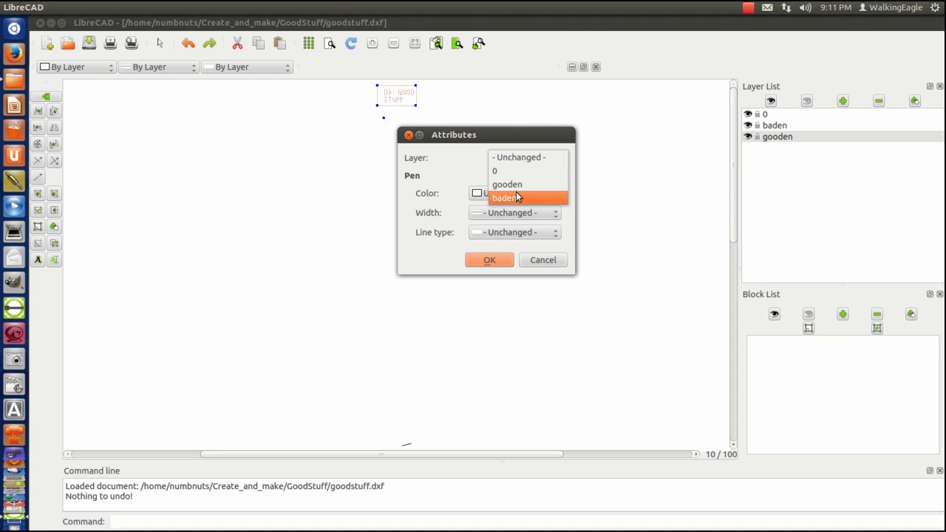
left_click(507, 185)
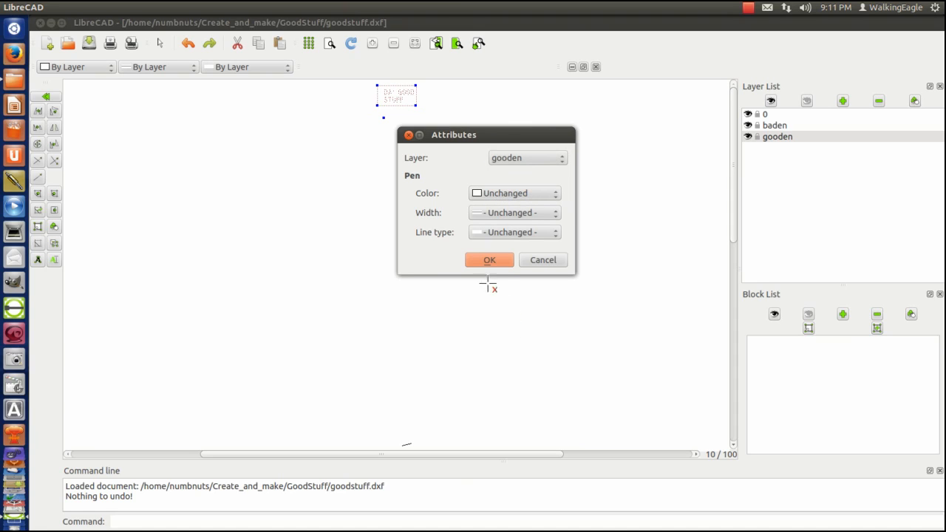
left_click(490, 260)
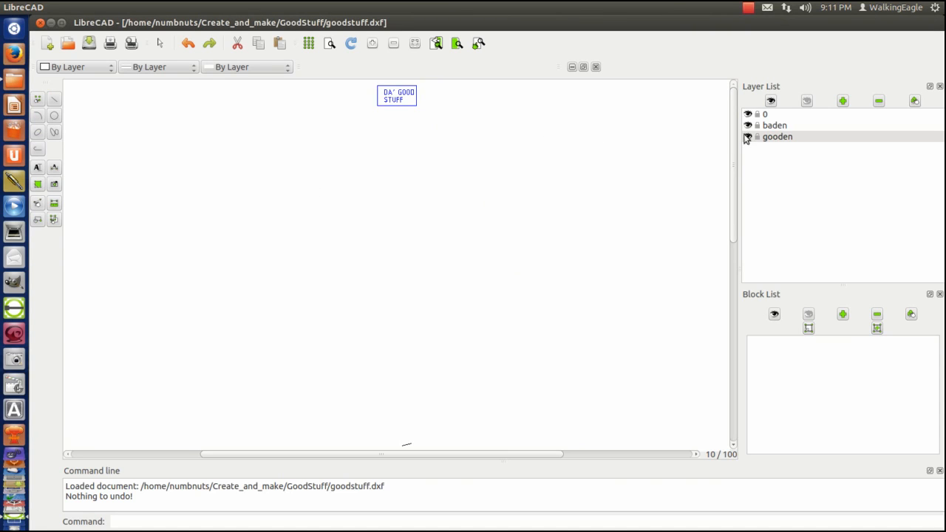
Hide the gooden layer so only the stray line remains visible.
left_click(747, 137)
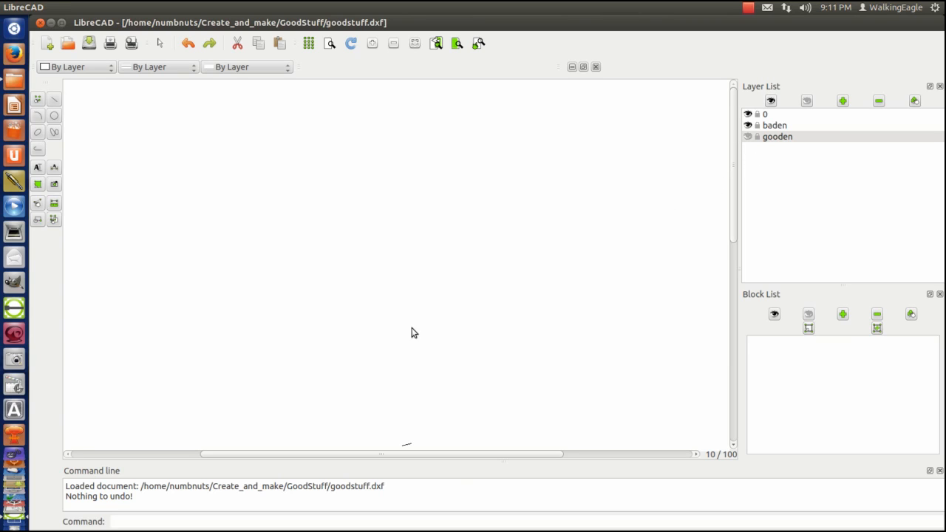
mouse_move(123, 64)
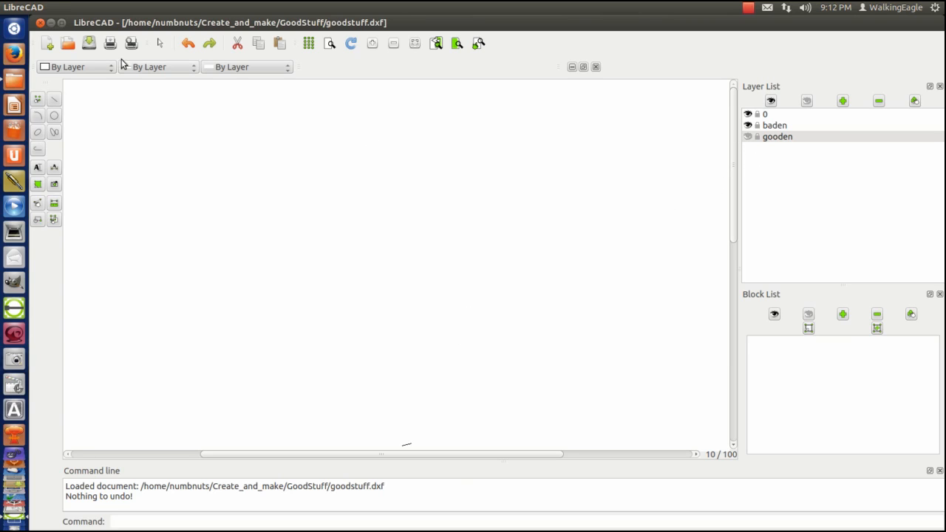
mouse_move(59, 197)
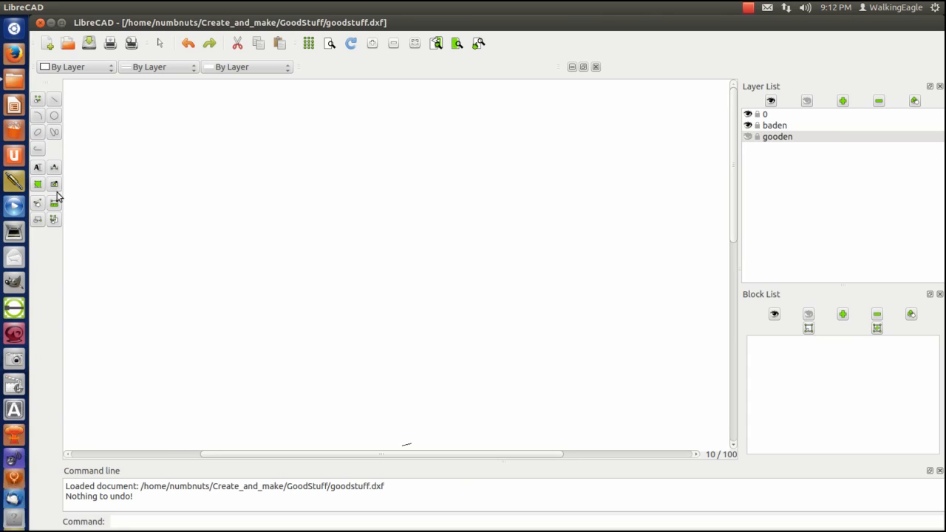
mouse_move(39, 207)
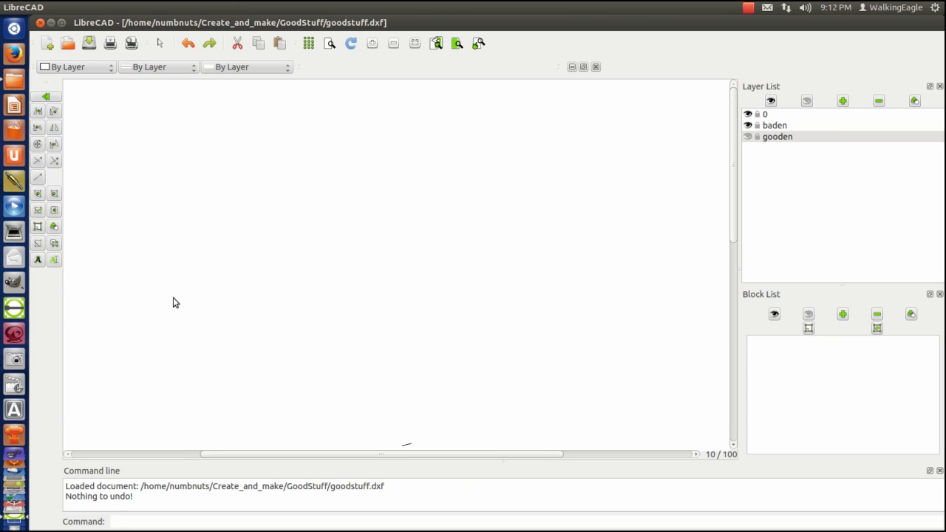
mouse_move(38, 250)
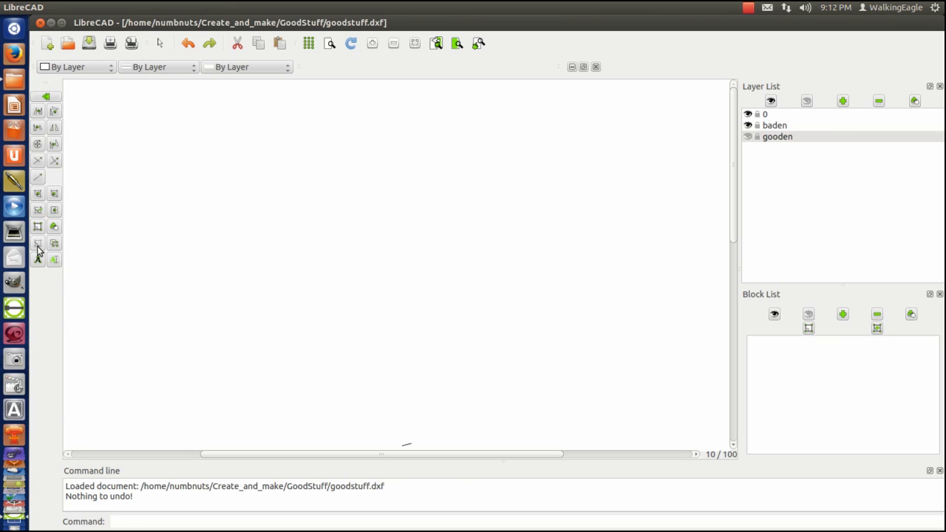
mouse_move(38, 247)
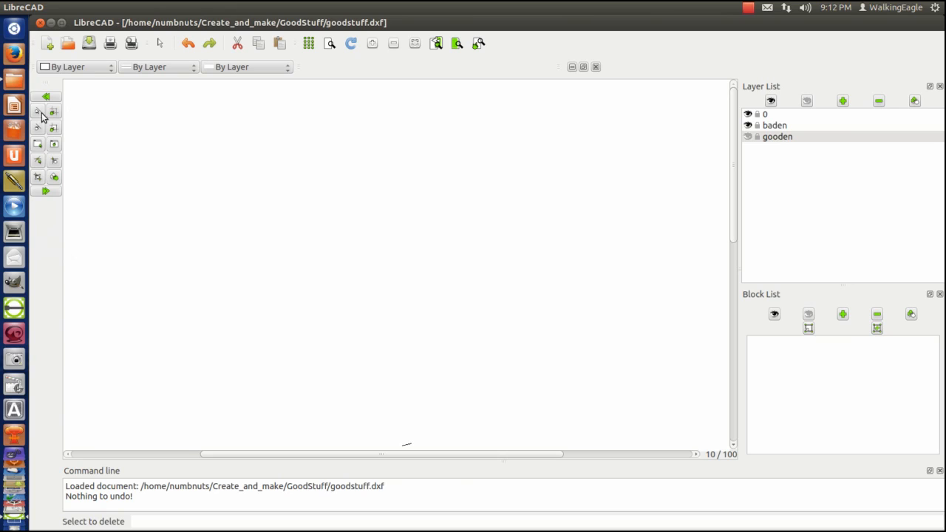
mouse_move(39, 131)
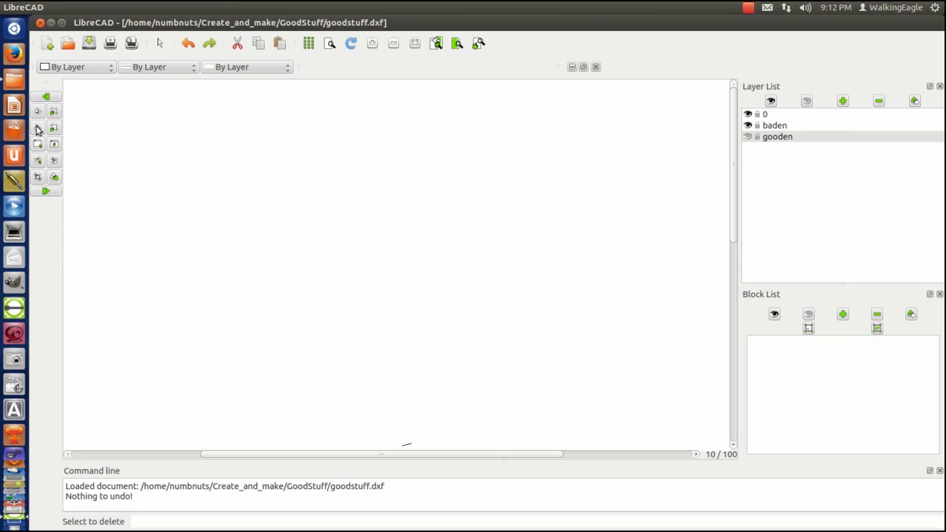
mouse_move(38, 129)
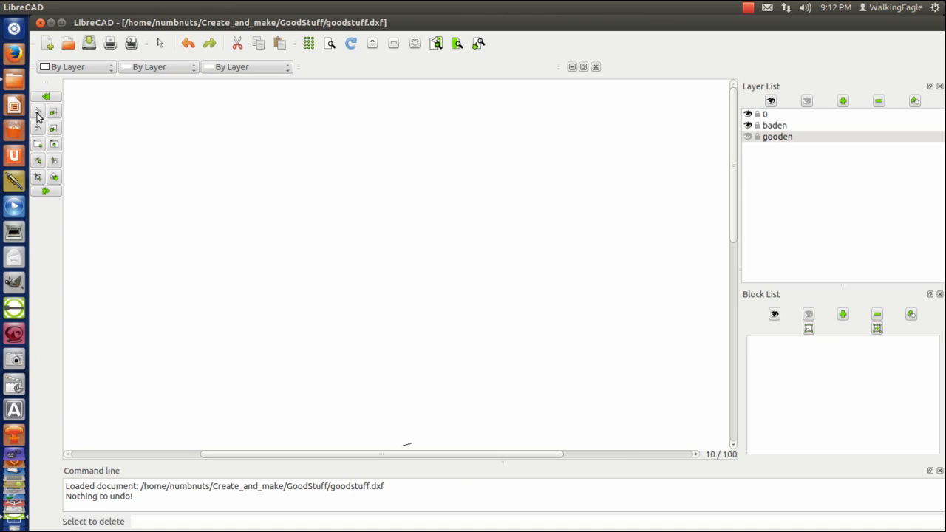
mouse_move(54, 112)
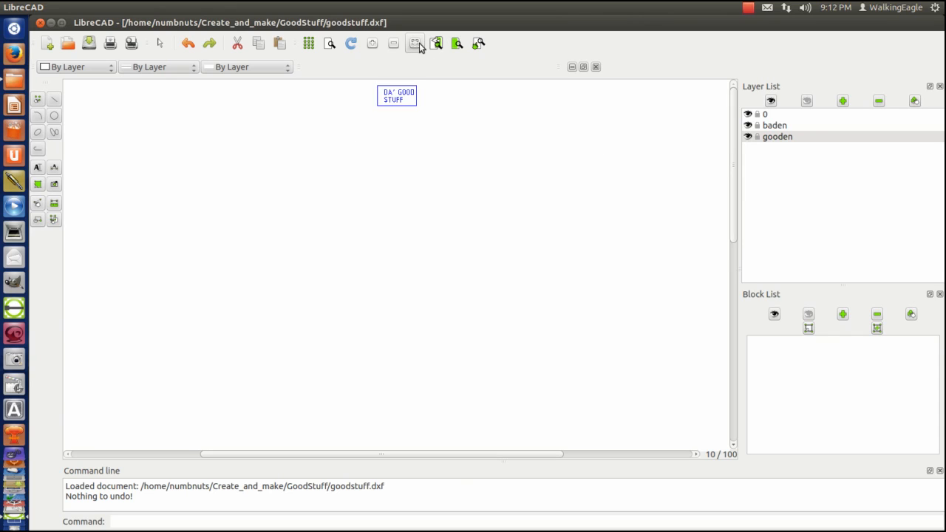
Auto-zoom so the bordered DA' GOOD STUFF lettering fills the view.
left_click(416, 43)
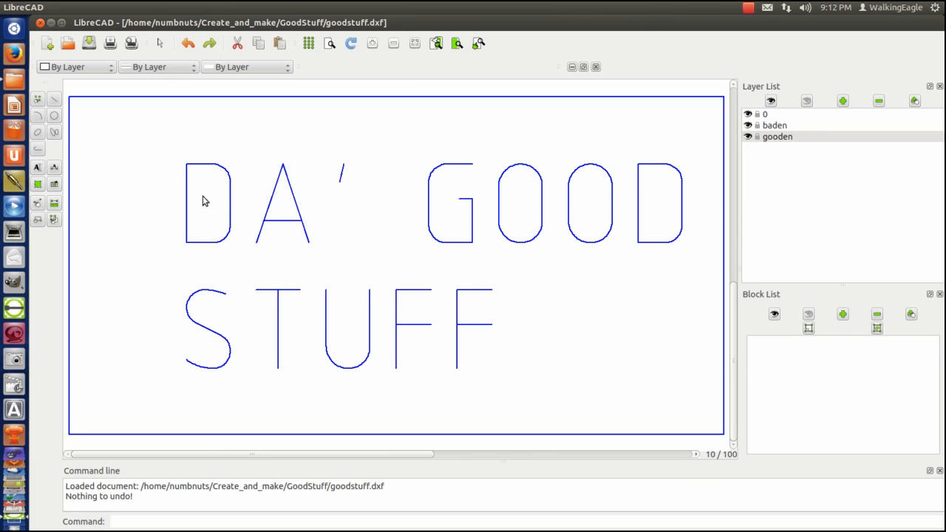
mouse_move(674, 153)
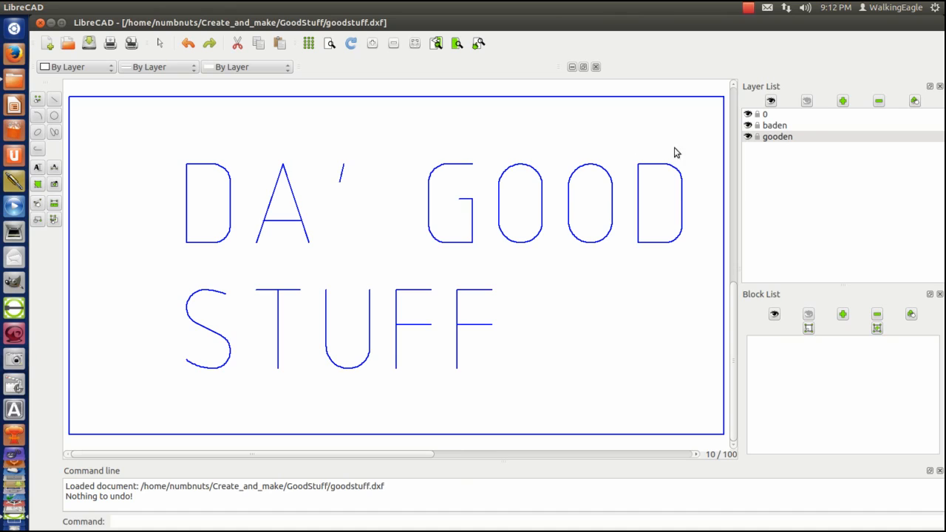
mouse_move(494, 201)
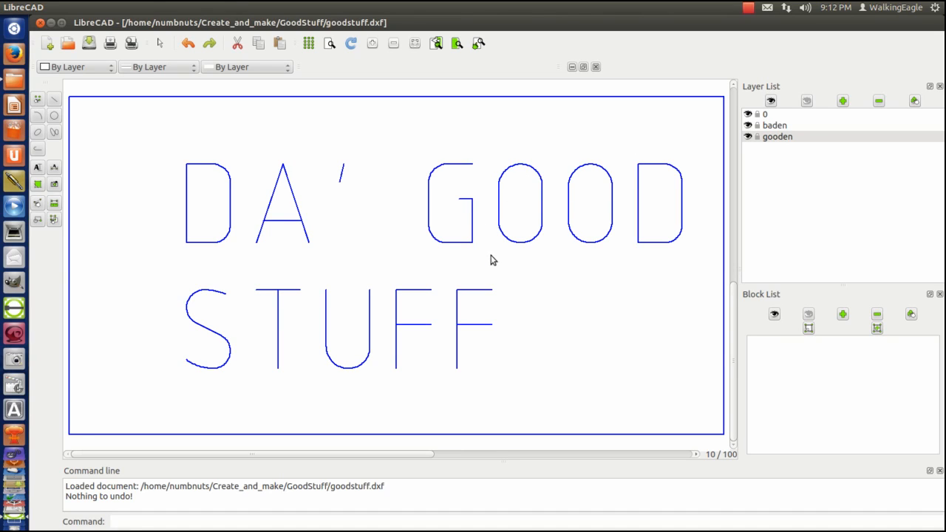
mouse_move(539, 253)
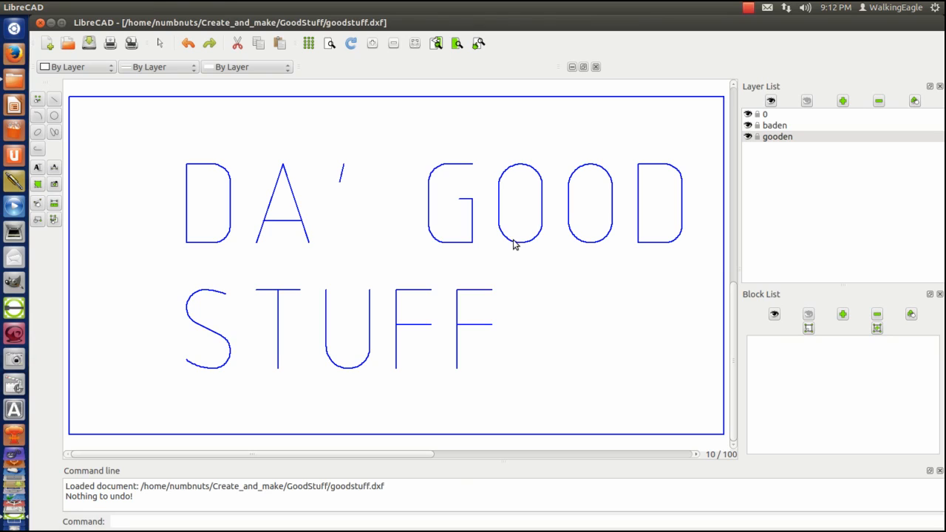
mouse_move(158, 217)
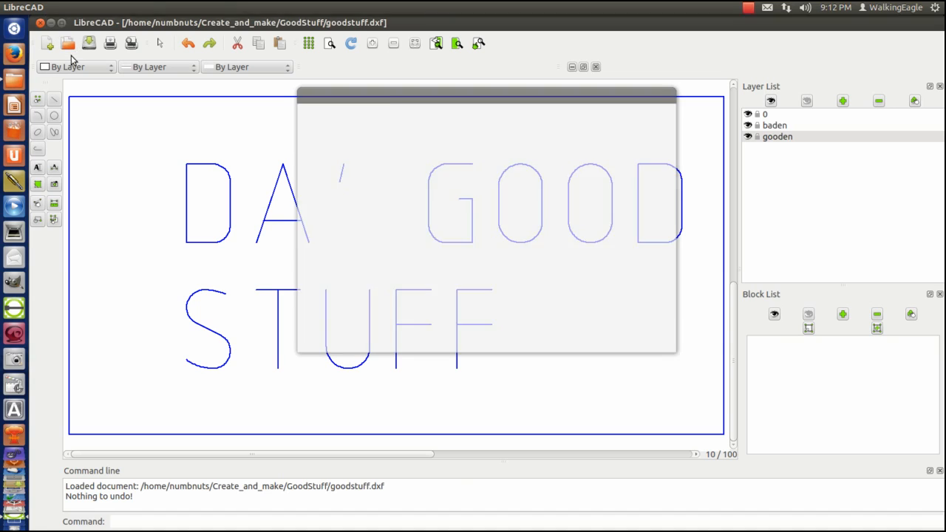
Open goodstuff2.dxf from the Open Drawing dialog.
left_click(445, 153)
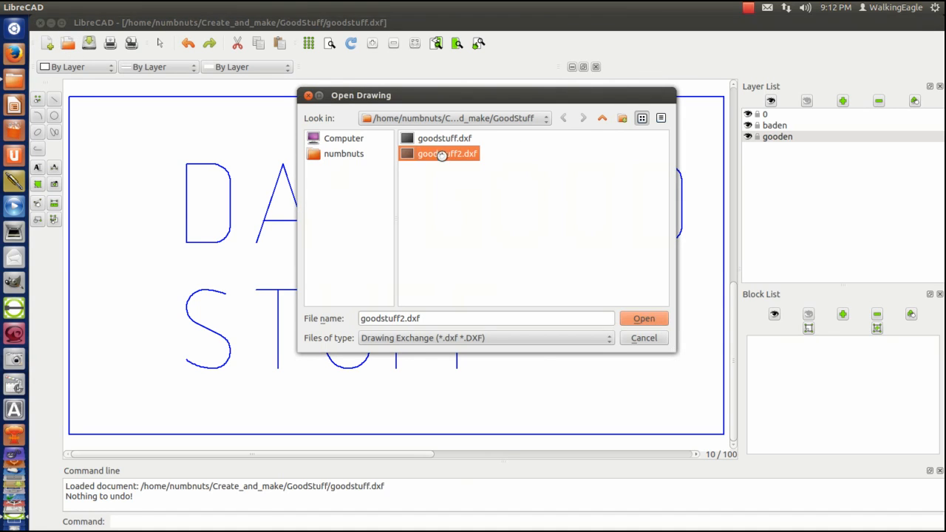
left_click(644, 318)
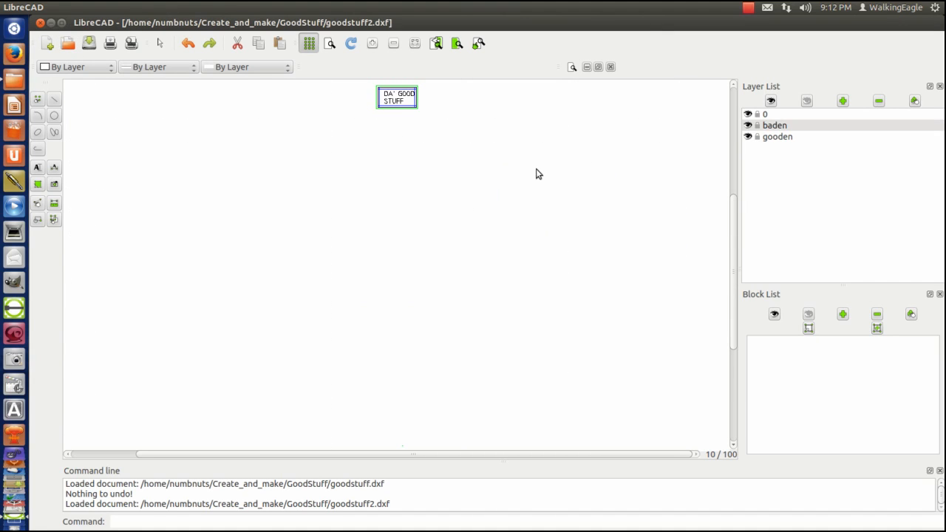
mouse_move(390, 450)
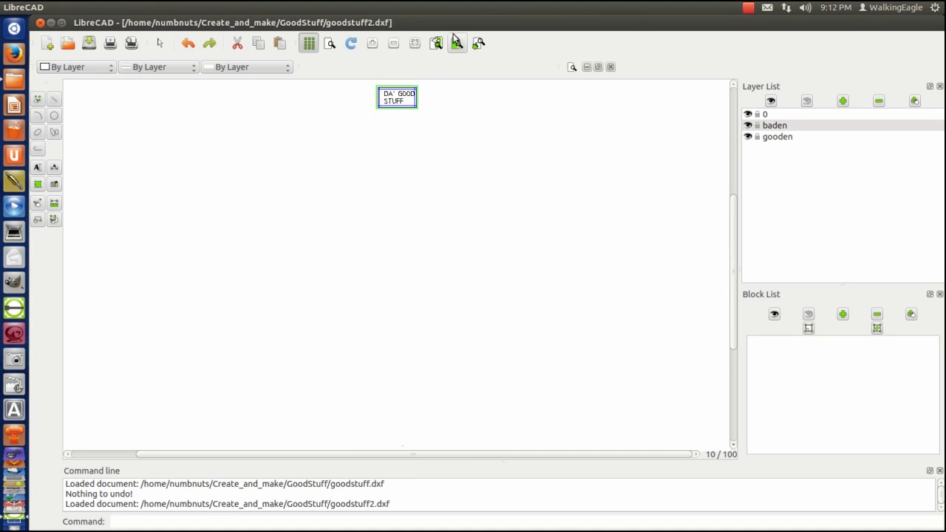
mouse_move(456, 43)
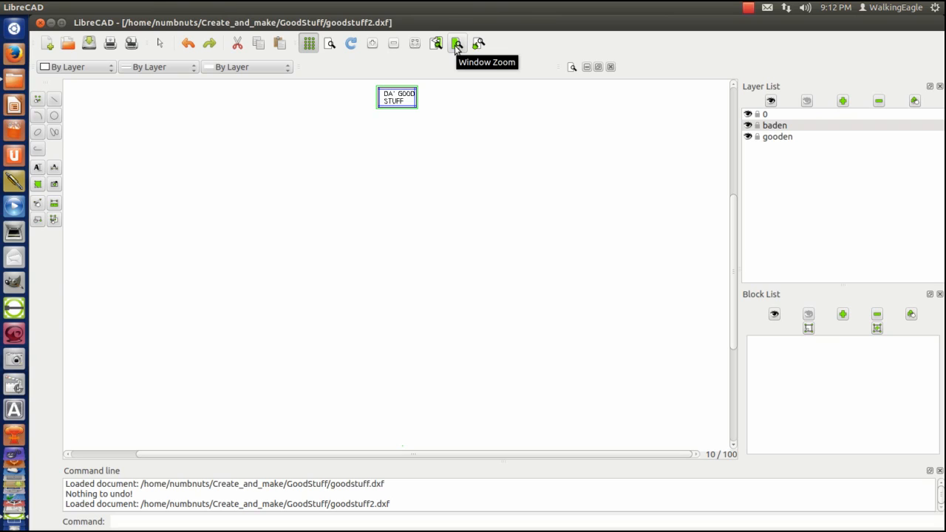
Window-zoom onto the bordered lettering and hide the baden layer.
left_click(456, 42)
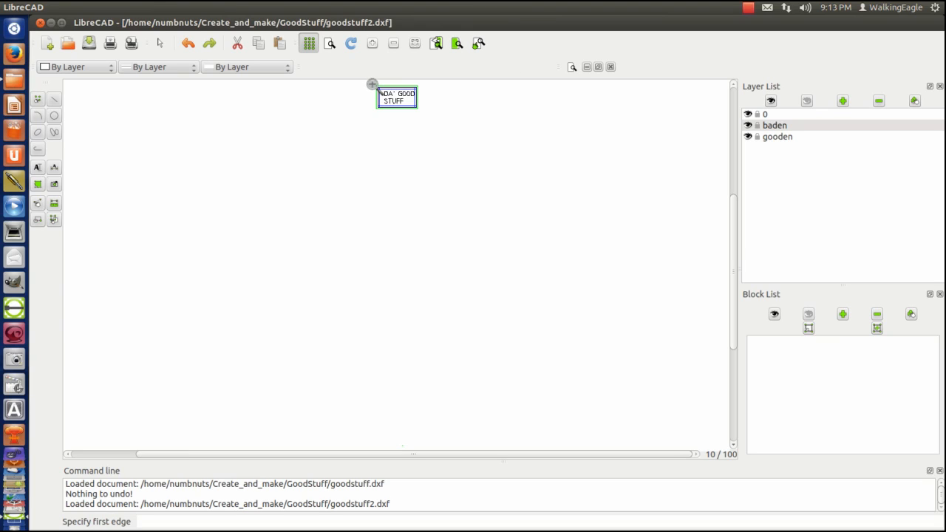
left_click(370, 83)
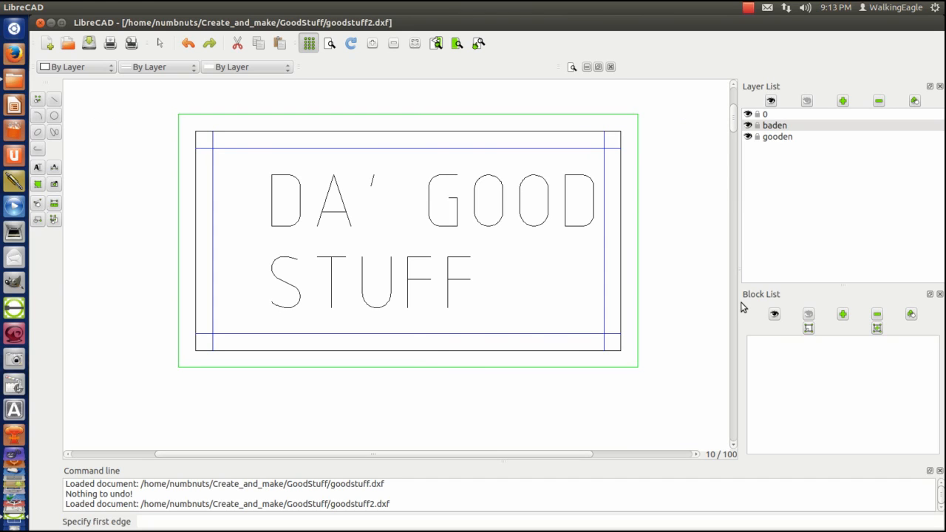
mouse_move(748, 118)
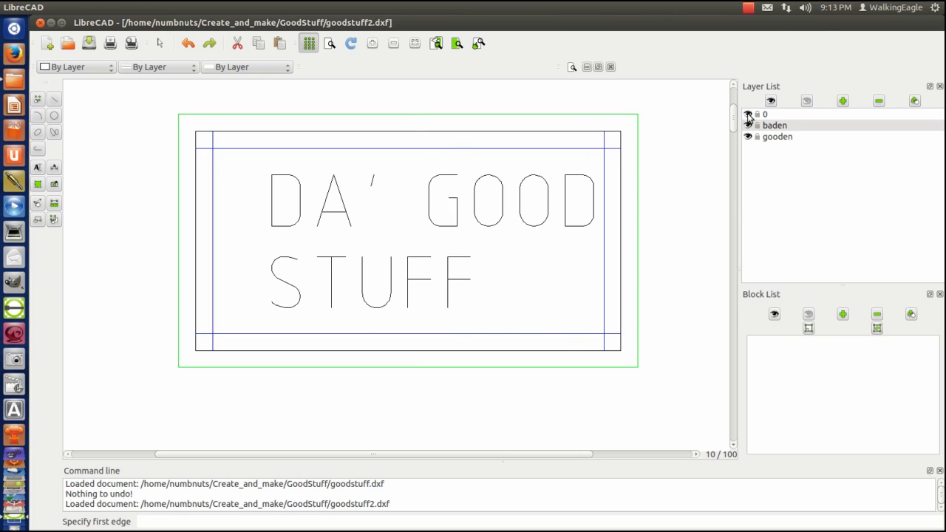
left_click(748, 124)
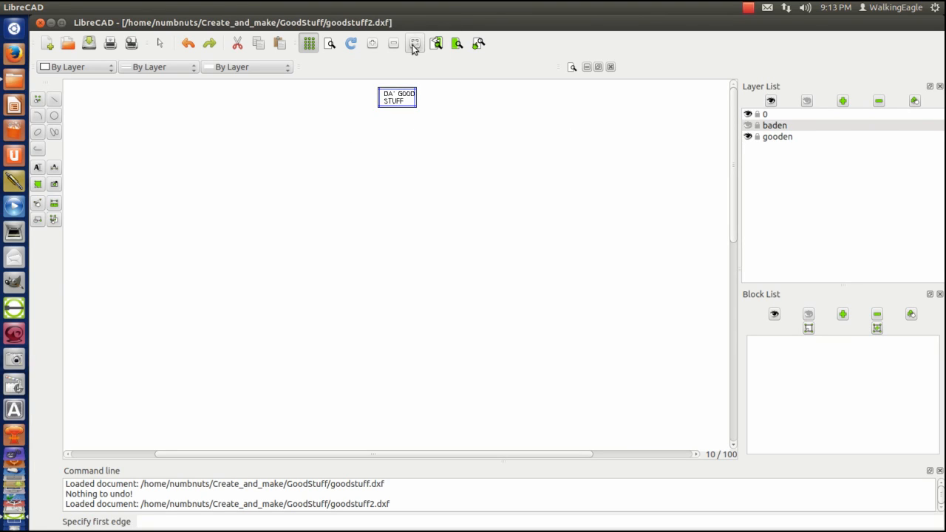
mouse_move(415, 43)
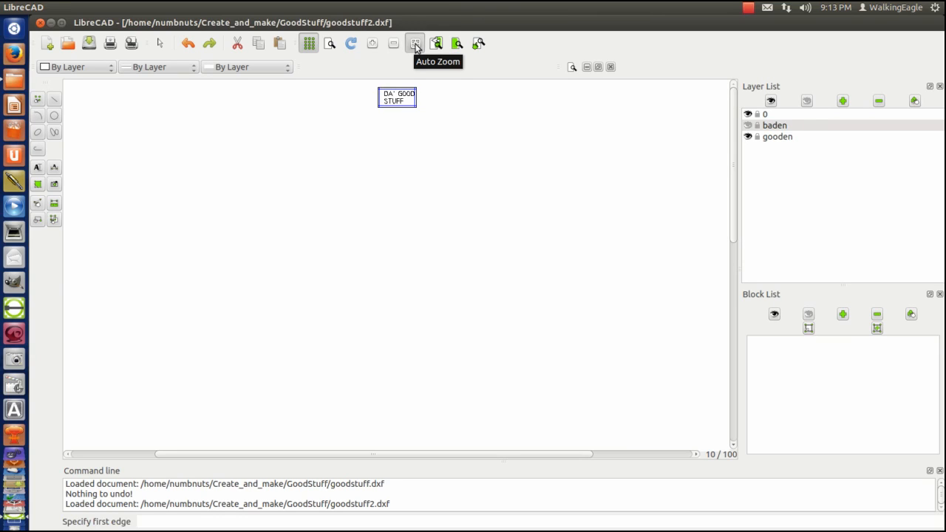
Auto-zoom so the lettering and double border fill the window.
left_click(415, 42)
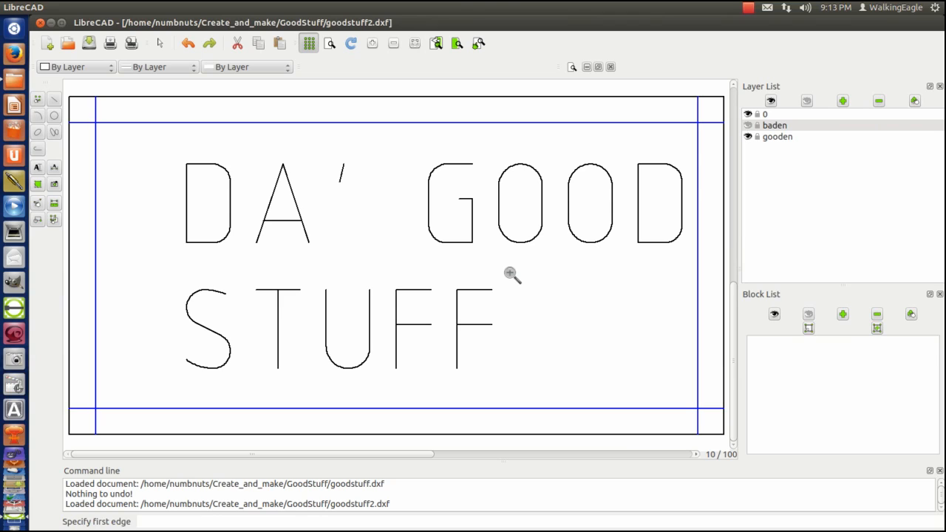
mouse_move(632, 275)
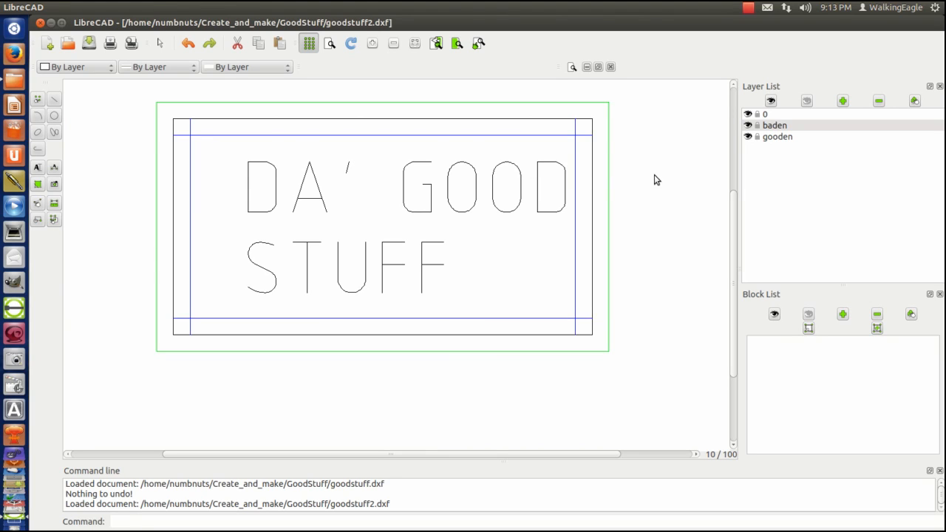
Create a red layer named 'doofy' with a set line width, and hide all layers except baden.
left_click(842, 102)
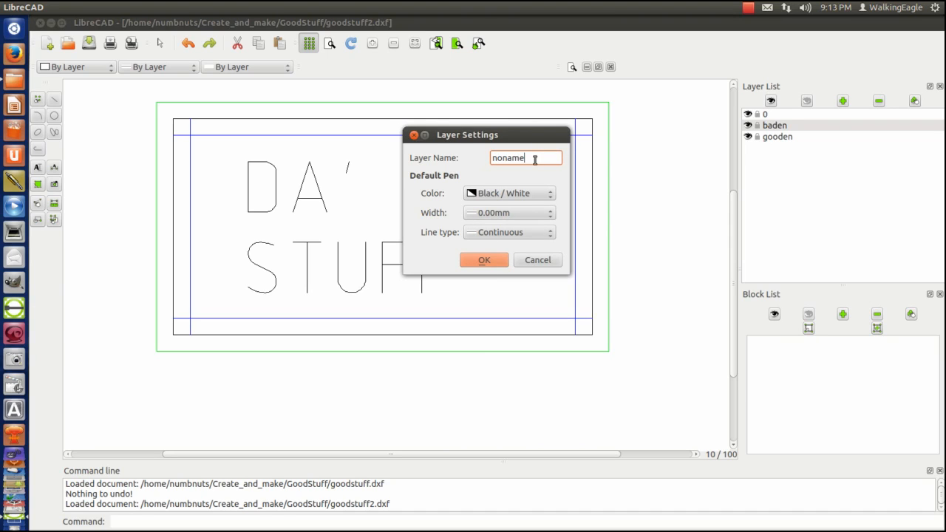
triple_click(525, 157)
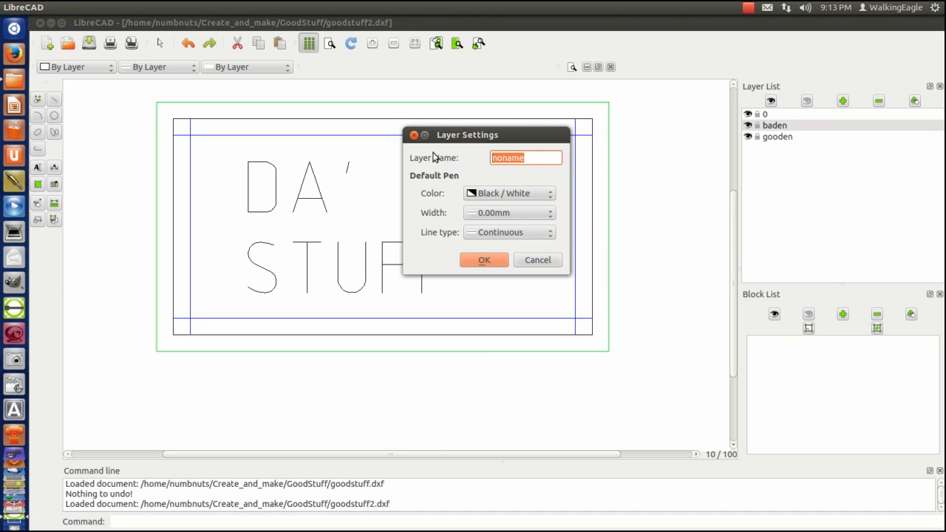
type("doofy")
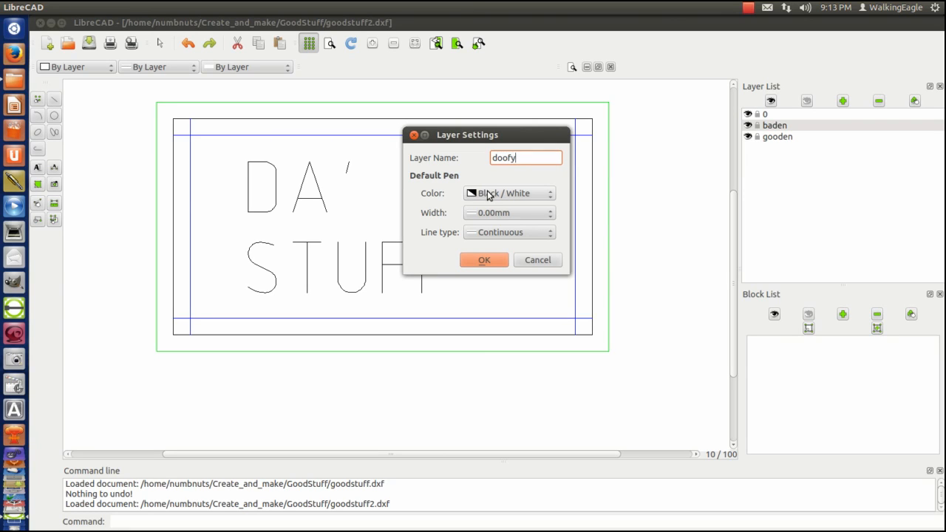
left_click(508, 193)
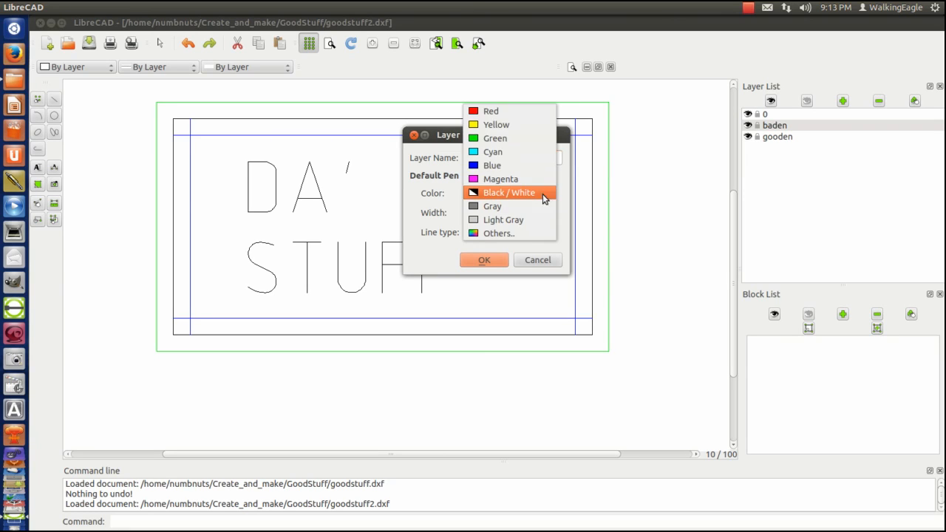
left_click(491, 111)
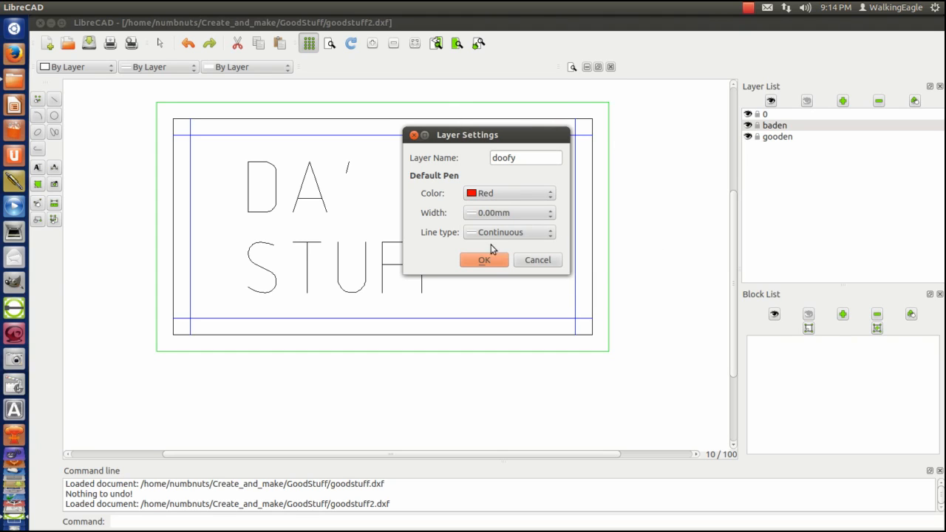
left_click(508, 213)
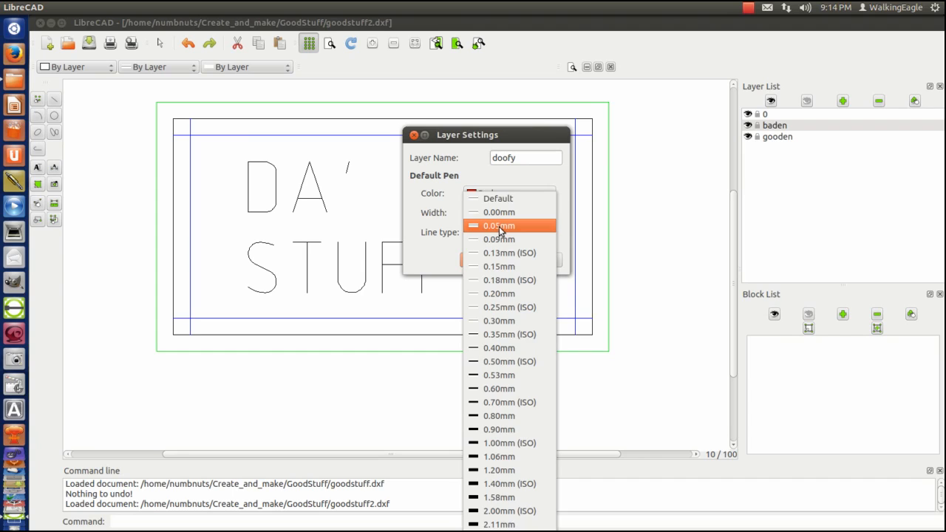
left_click(499, 225)
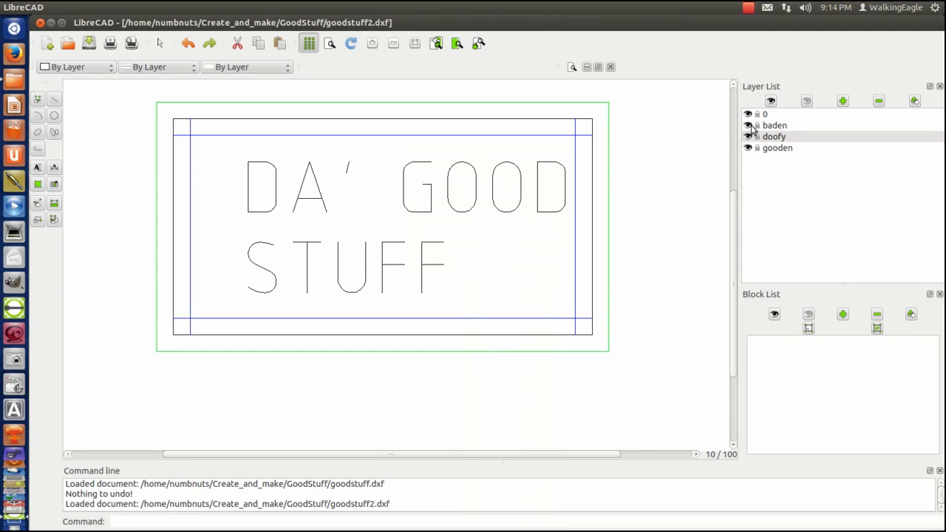
left_click(749, 113)
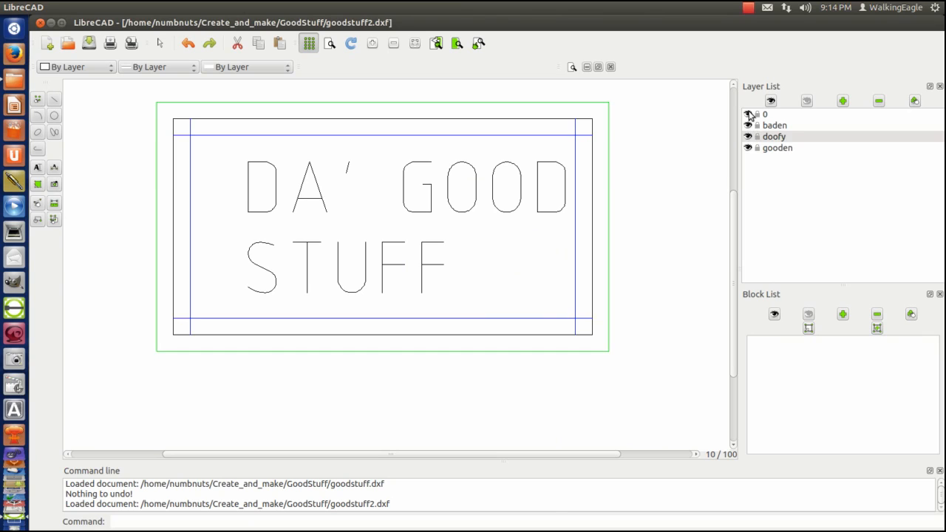
left_click(748, 114)
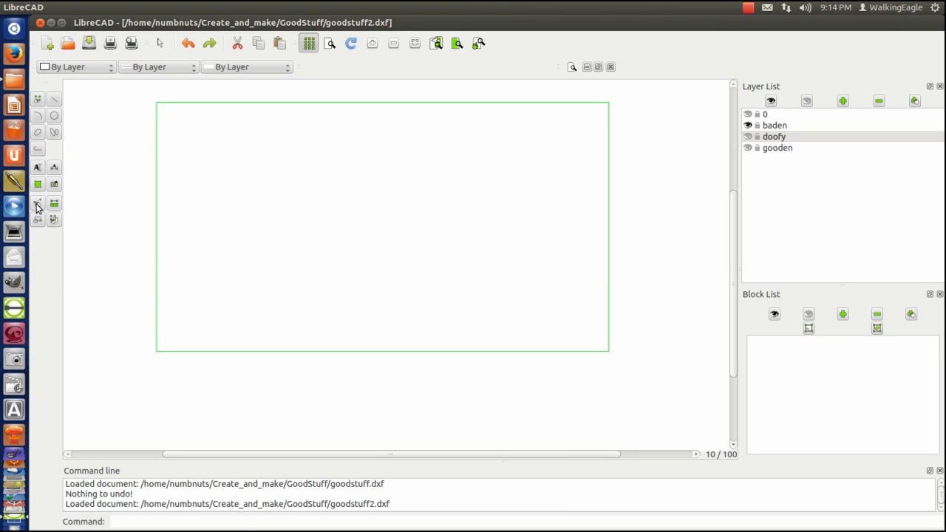
Reassign the green rectangle to layer doofy via Attributes and make doofy visible.
left_click(37, 205)
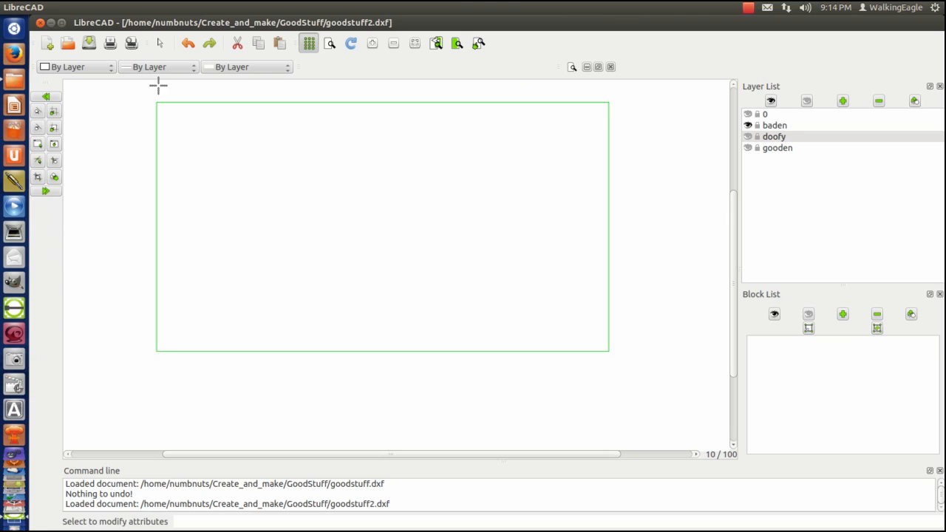
mouse_move(150, 92)
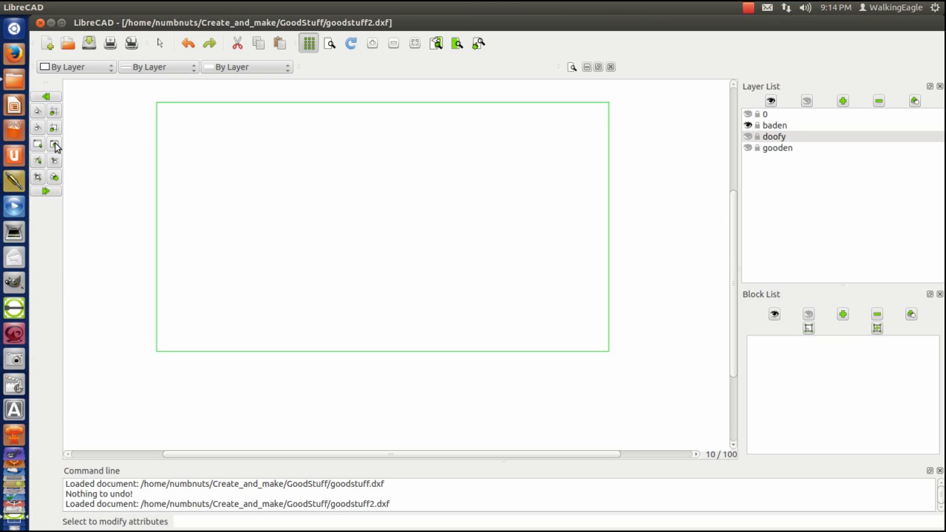
mouse_move(54, 144)
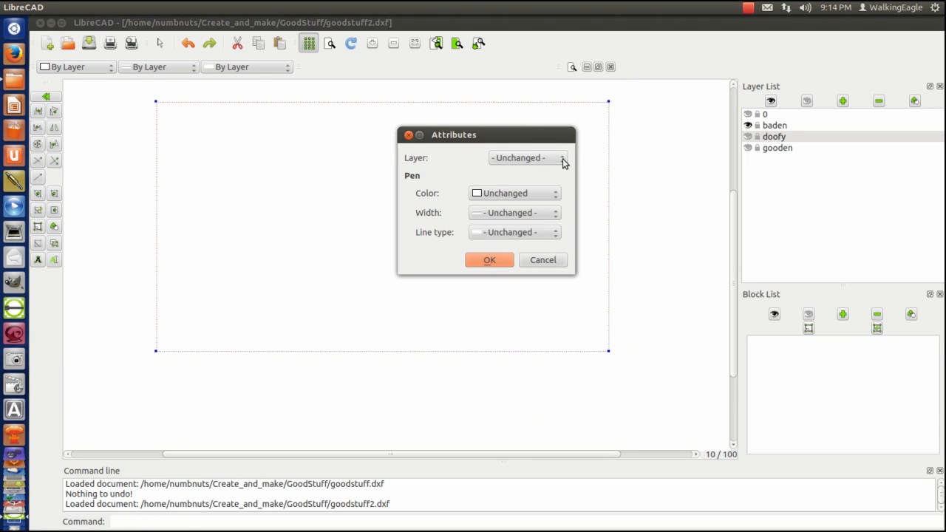
left_click(558, 157)
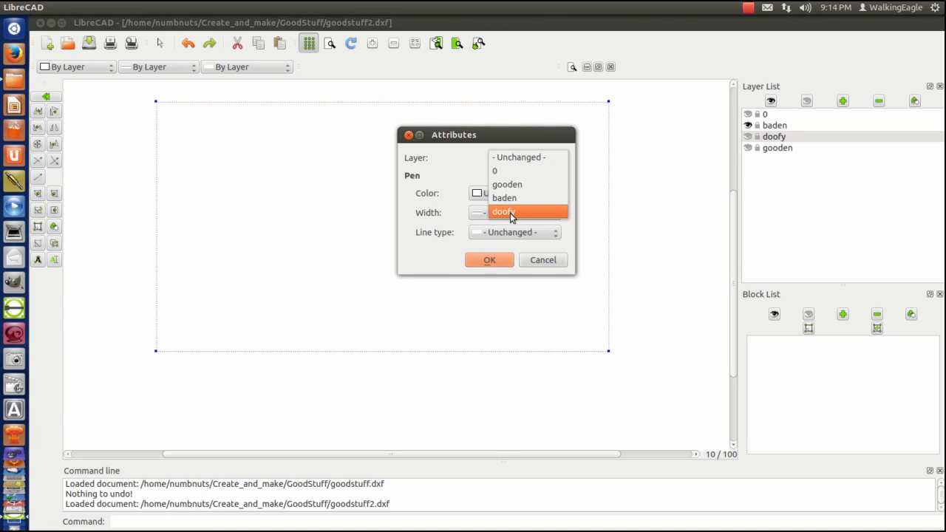
left_click(490, 259)
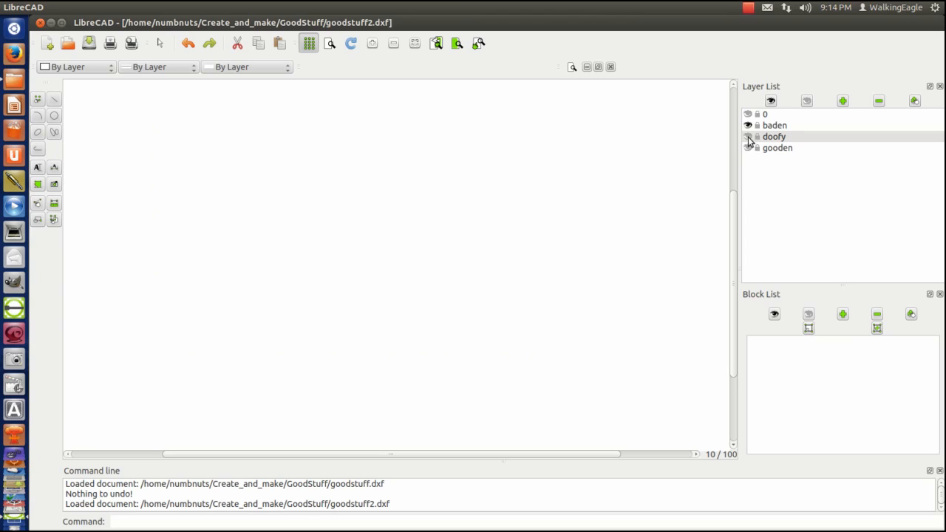
left_click(748, 137)
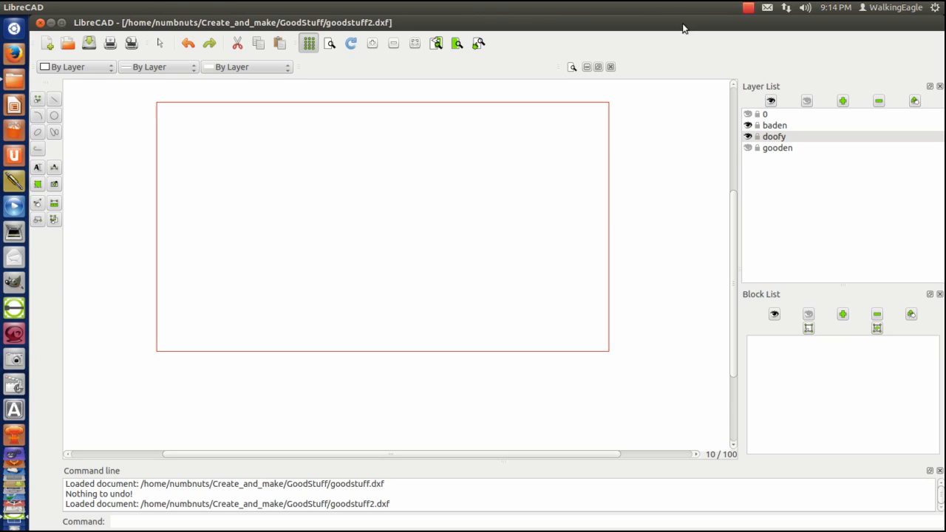
mouse_move(726, 149)
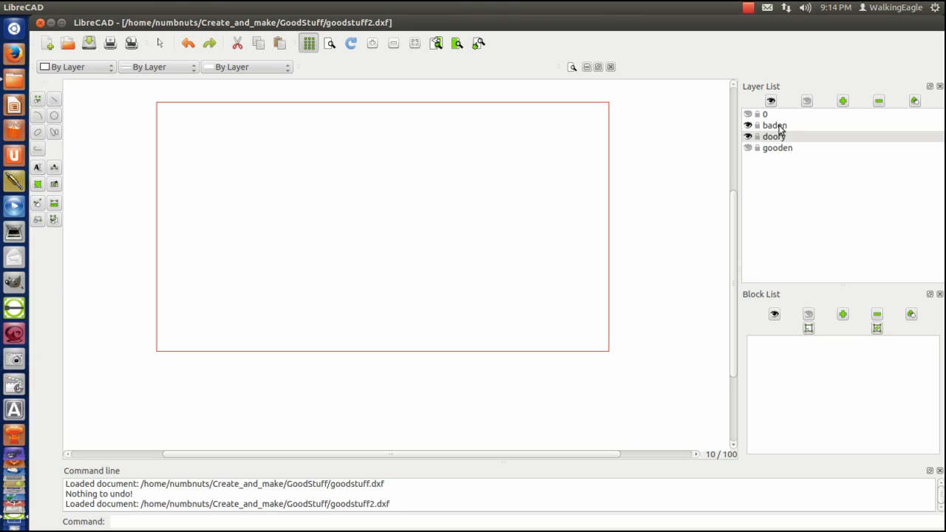
Make the baden layer visible and current, and exit line drawing mode.
left_click(773, 125)
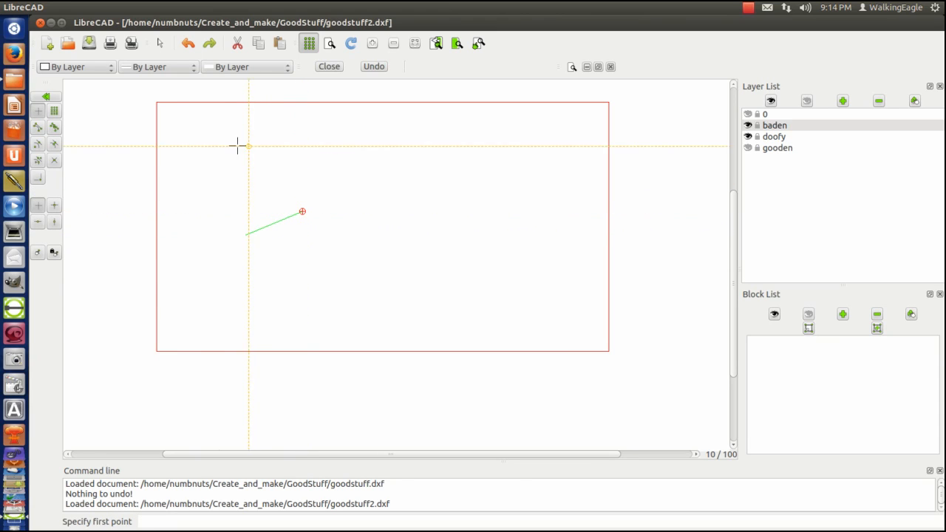
left_click(328, 66)
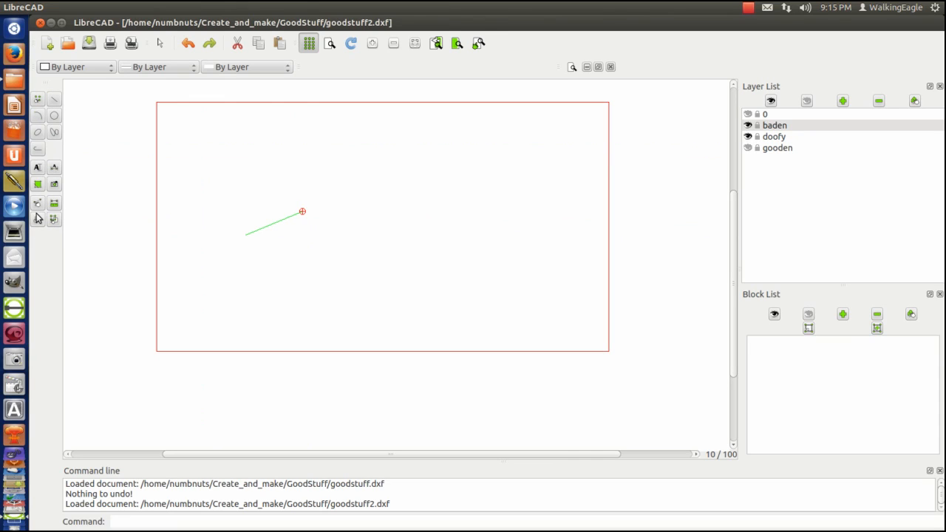
mouse_move(446, 201)
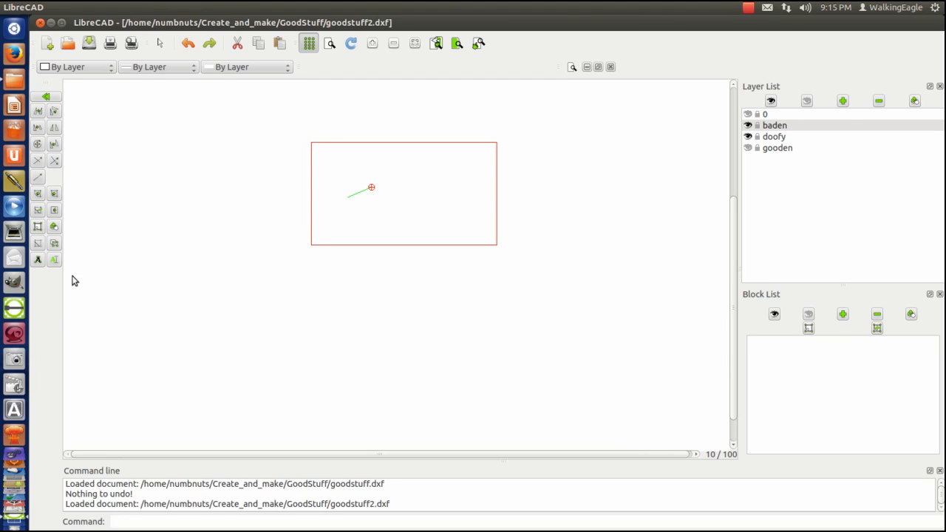
mouse_move(39, 246)
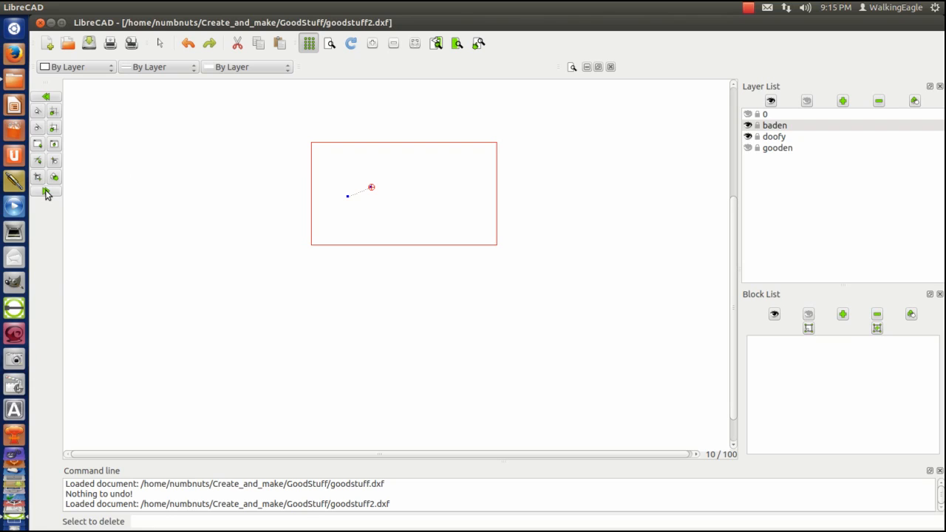
mouse_move(46, 193)
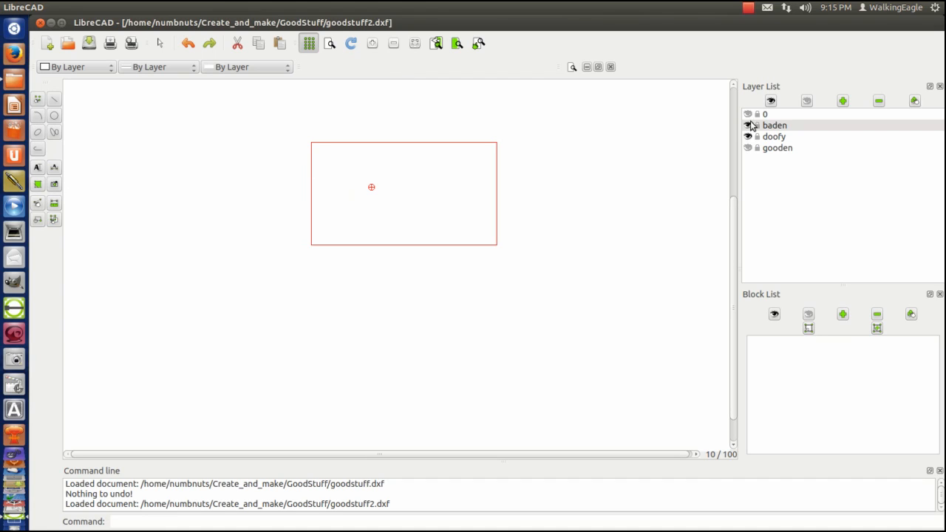
Show every layer and auto-zoom to fit the bordered lettering.
left_click(748, 125)
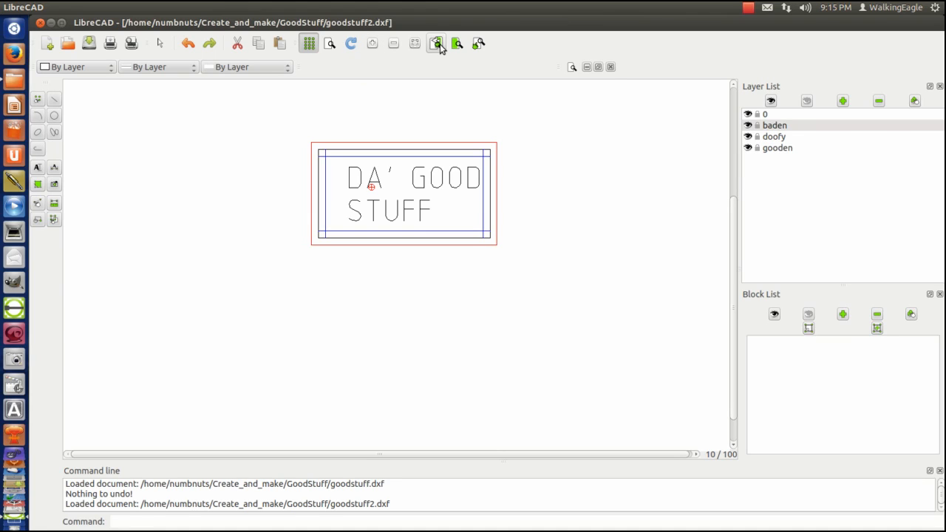
mouse_move(457, 44)
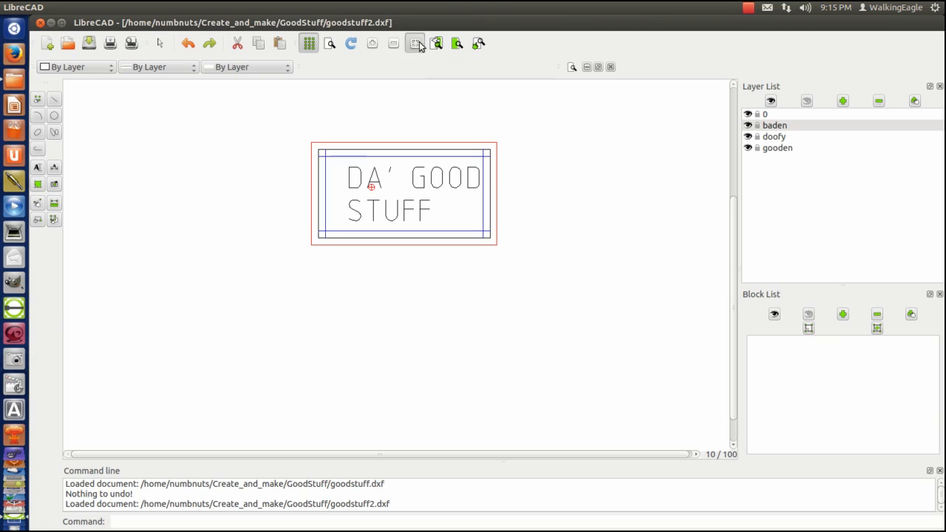
left_click(351, 43)
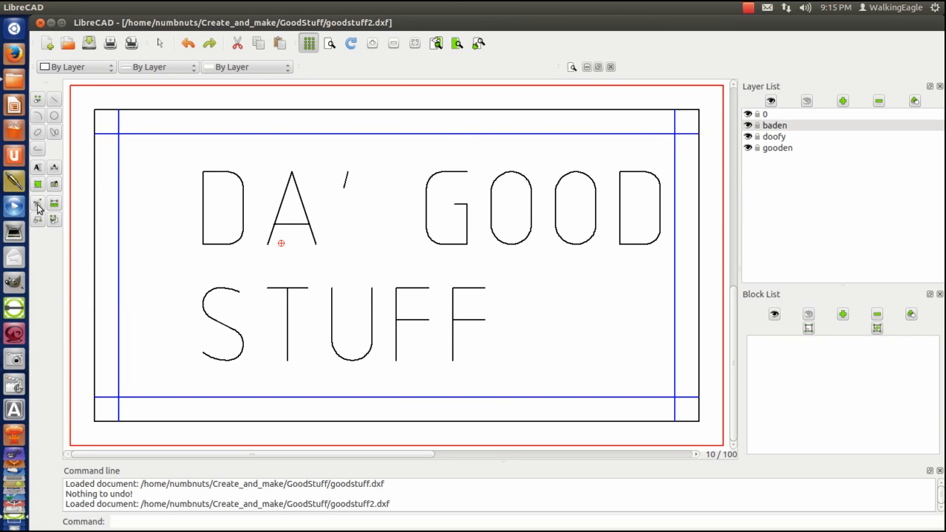
mouse_move(37, 204)
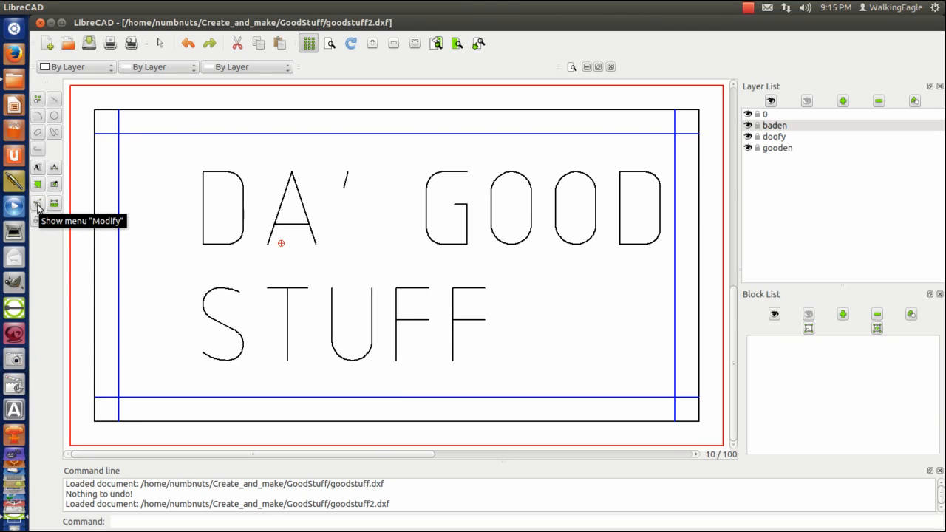
Change the outer rectangle's layer attribute from doofy to baden.
left_click(38, 205)
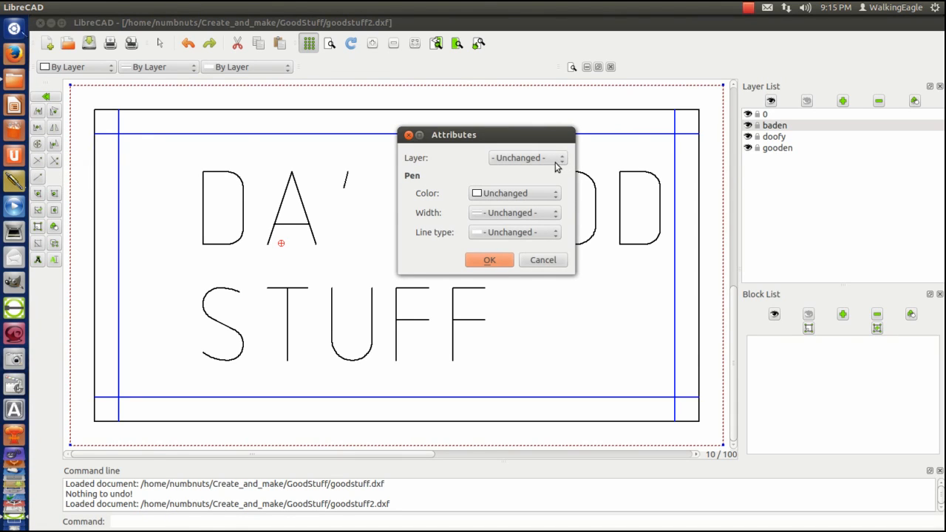
left_click(527, 158)
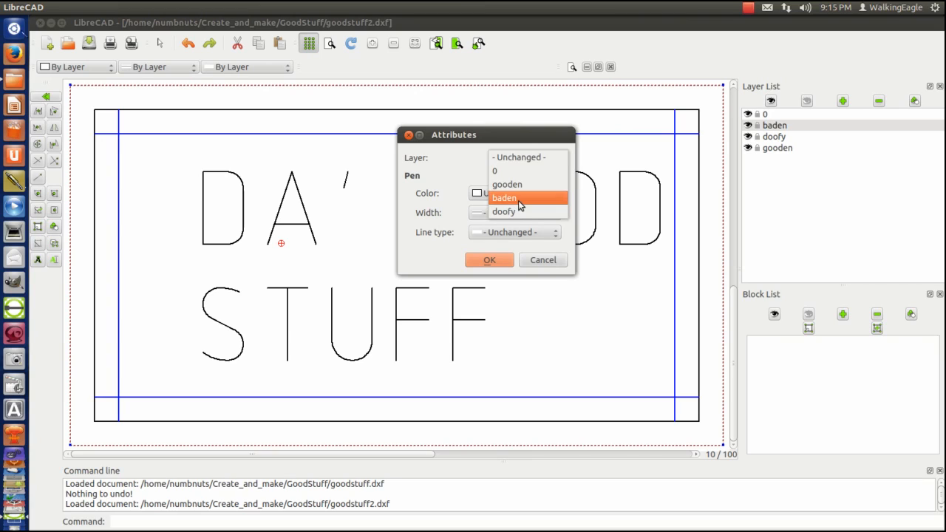
left_click(489, 259)
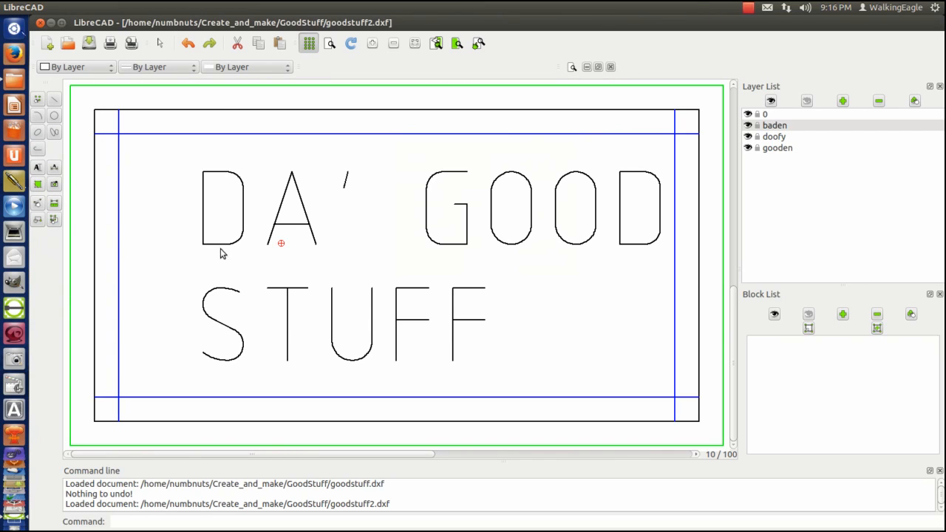
mouse_move(238, 284)
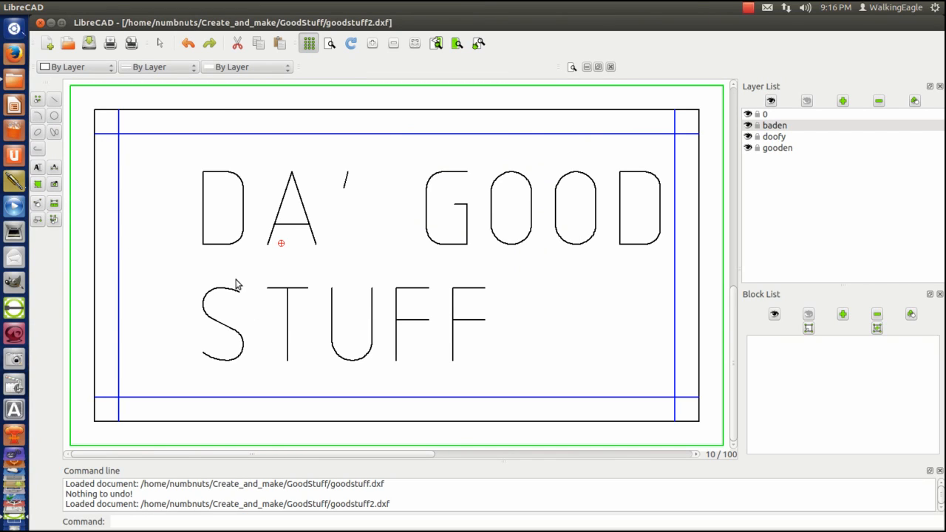
mouse_move(314, 125)
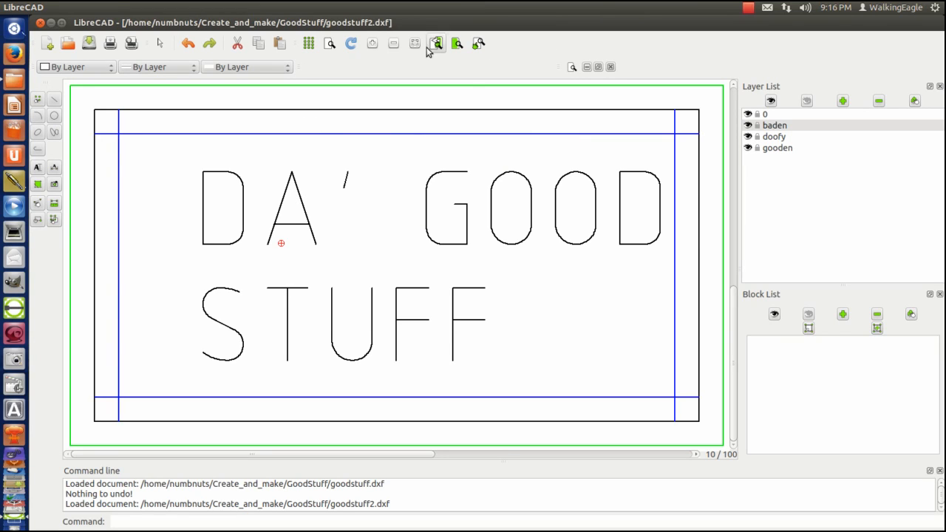
mouse_move(416, 43)
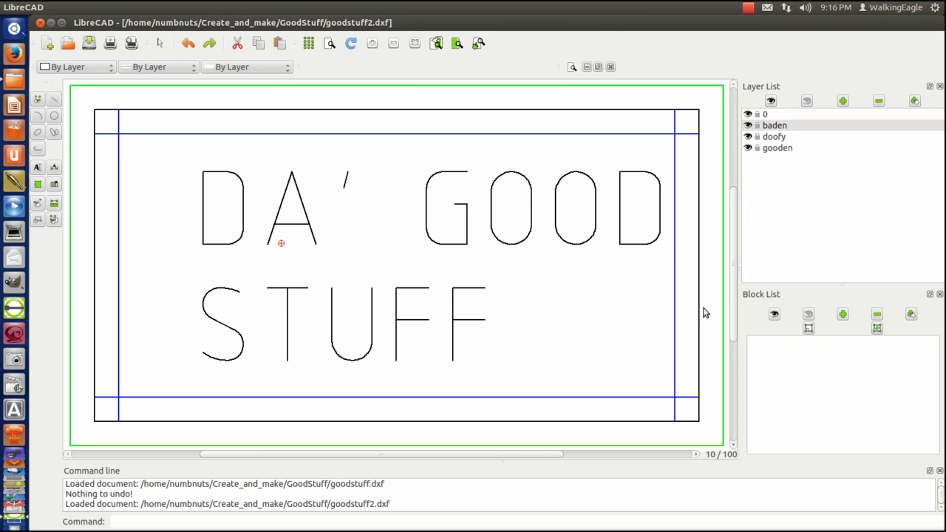
mouse_move(867, 170)
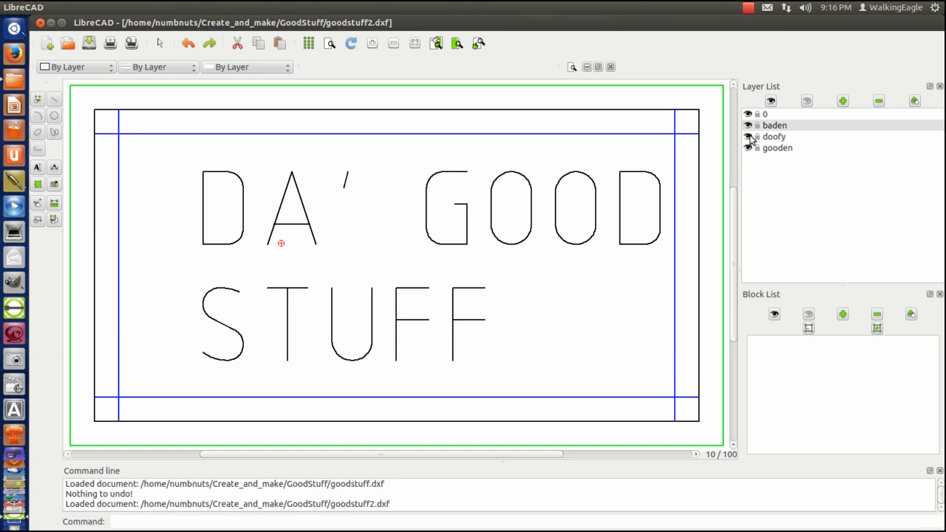
Delete layer doofy, confirming removal of its entities.
left_click(774, 136)
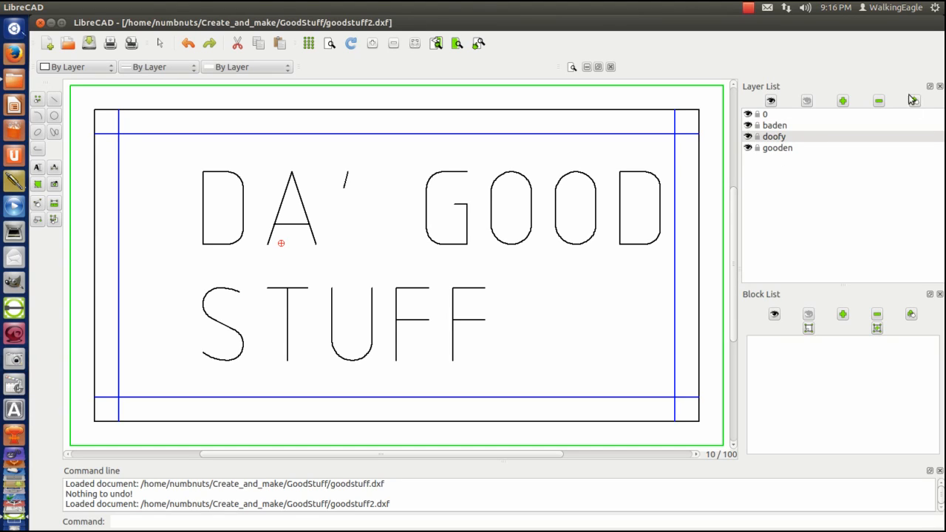
left_click(878, 101)
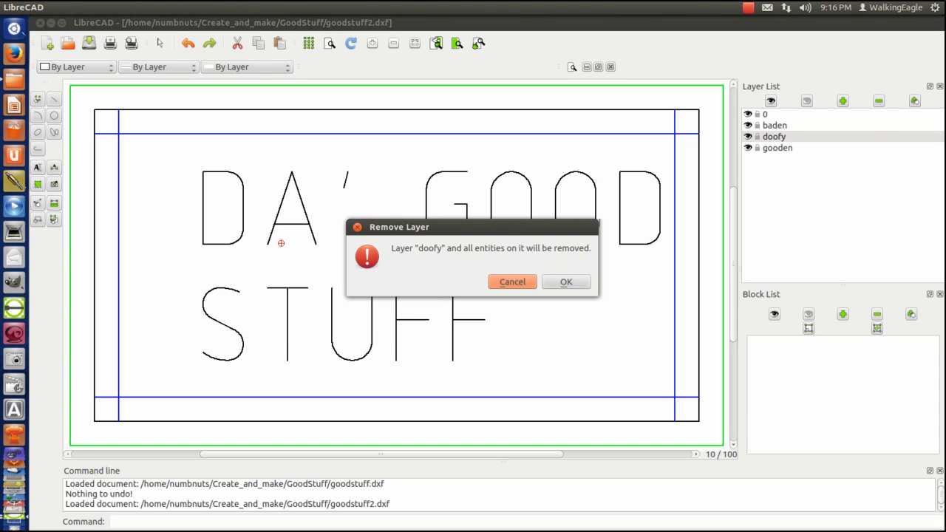
left_click(566, 282)
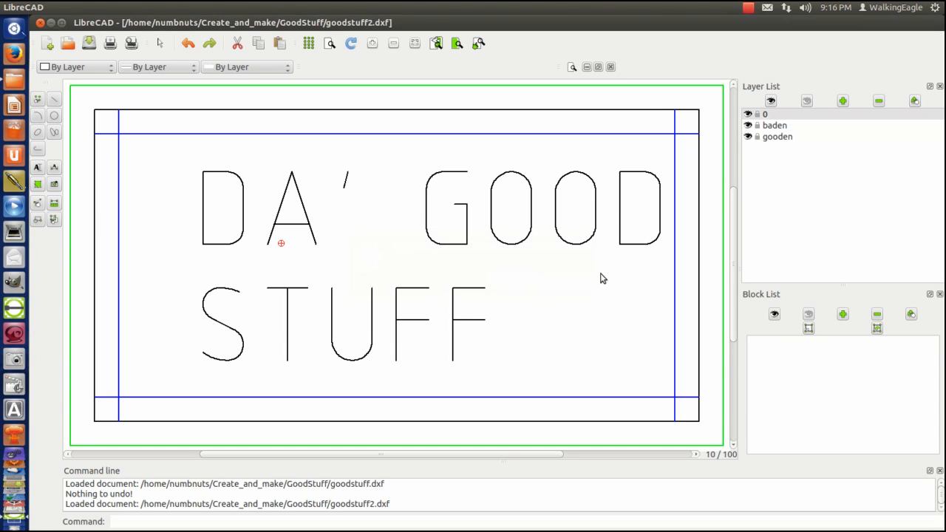
mouse_move(794, 209)
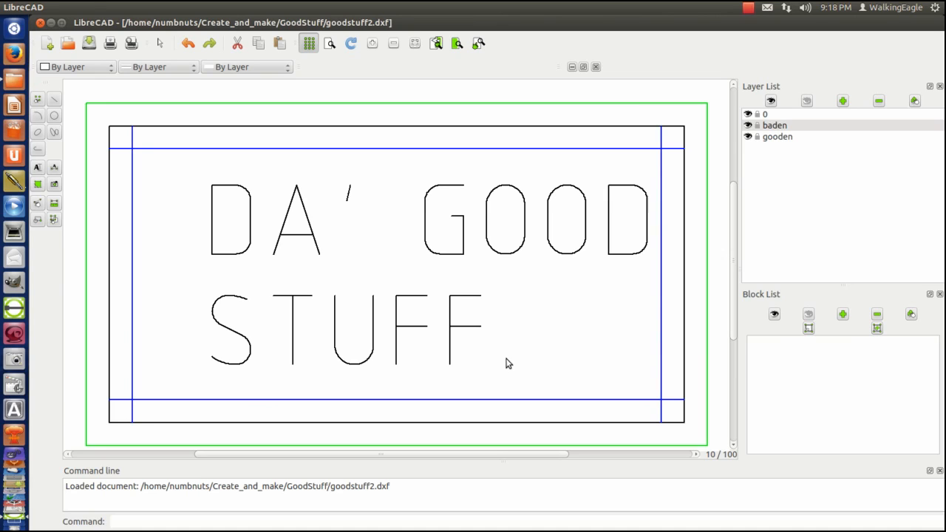
mouse_move(353, 74)
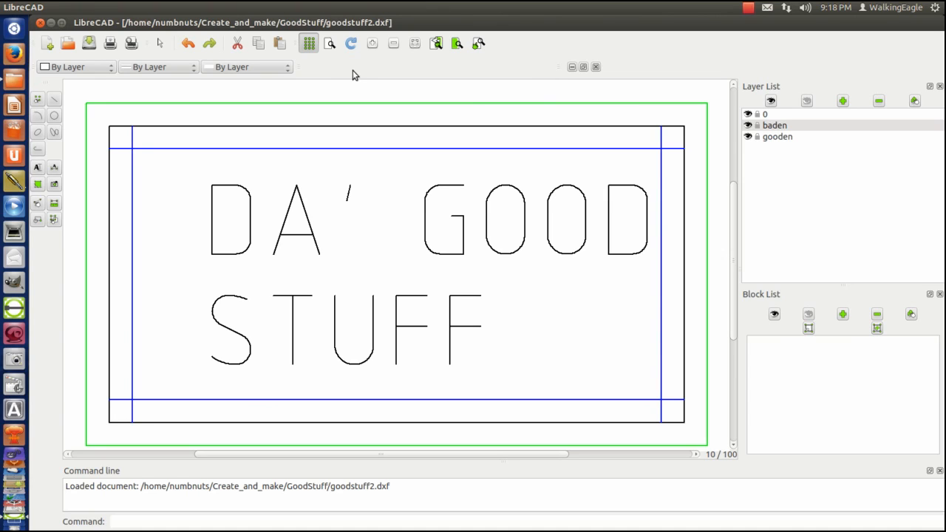
mouse_move(373, 74)
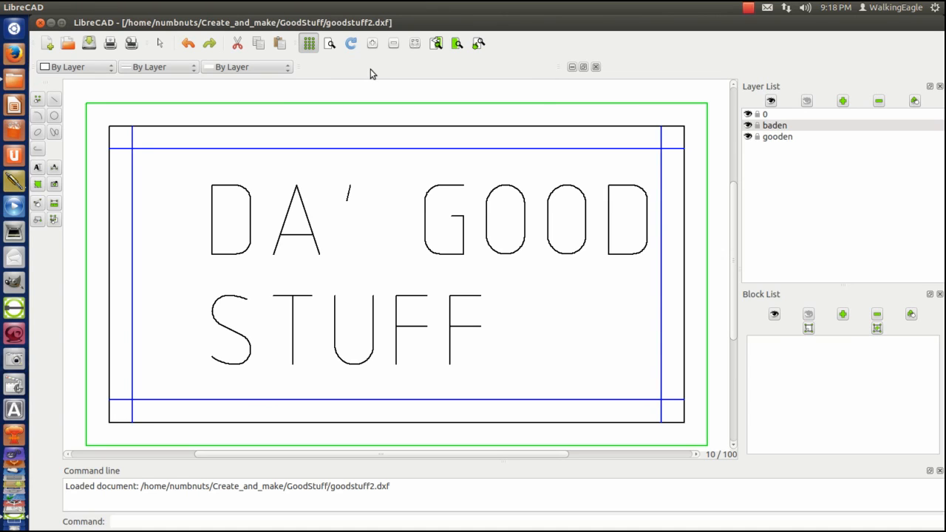